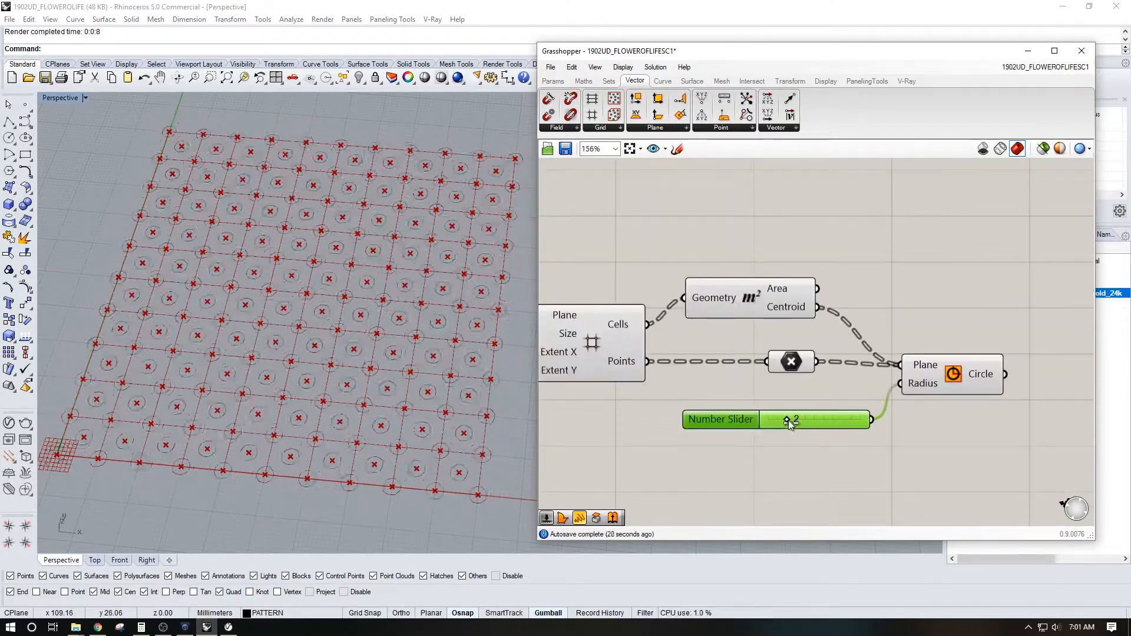
Step: Nudge the circles' radius slider before clearing the old grid-and-circles definition
left_click_drag(790, 419, 812, 419)
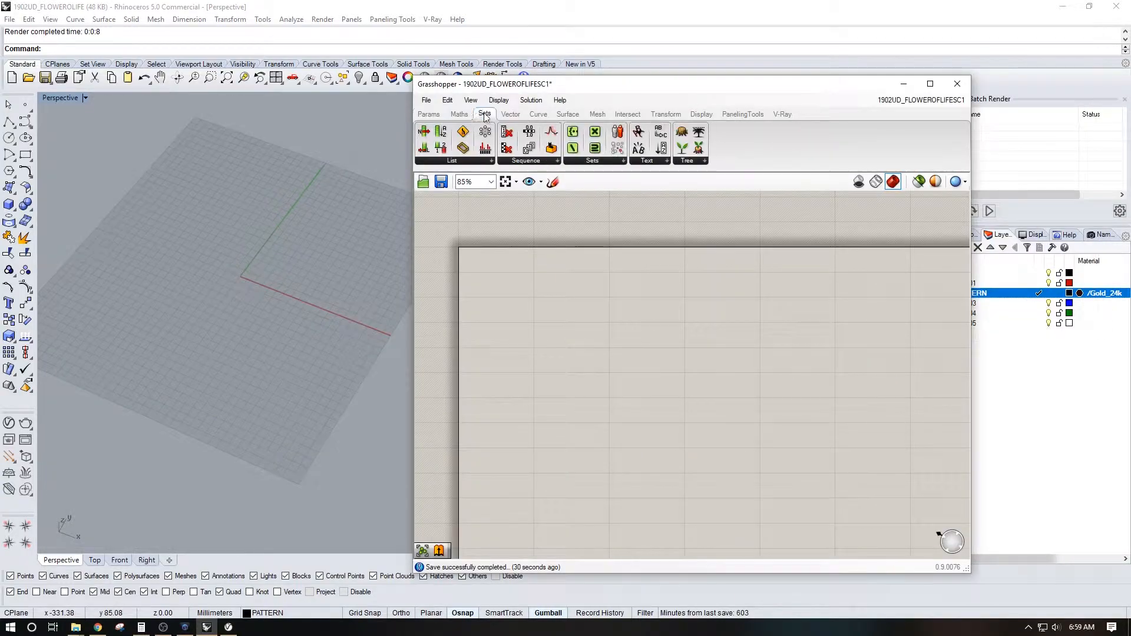
Step: Place a Square grid from Vector > Grid and a Number Slider set to 120
left_click(510, 114)
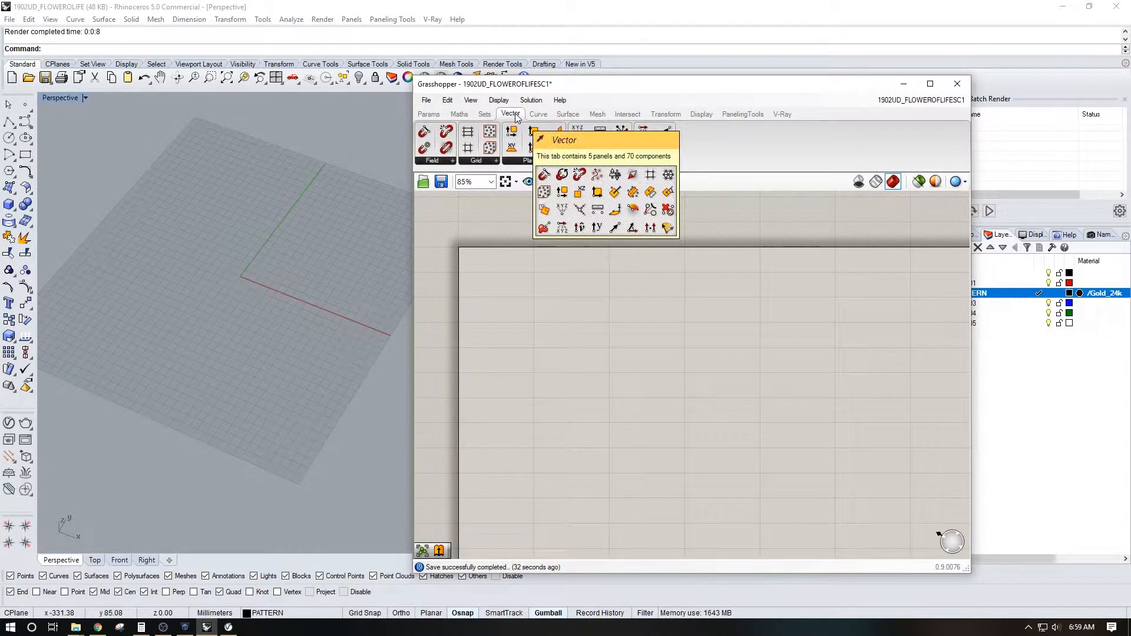
left_click(475, 160)
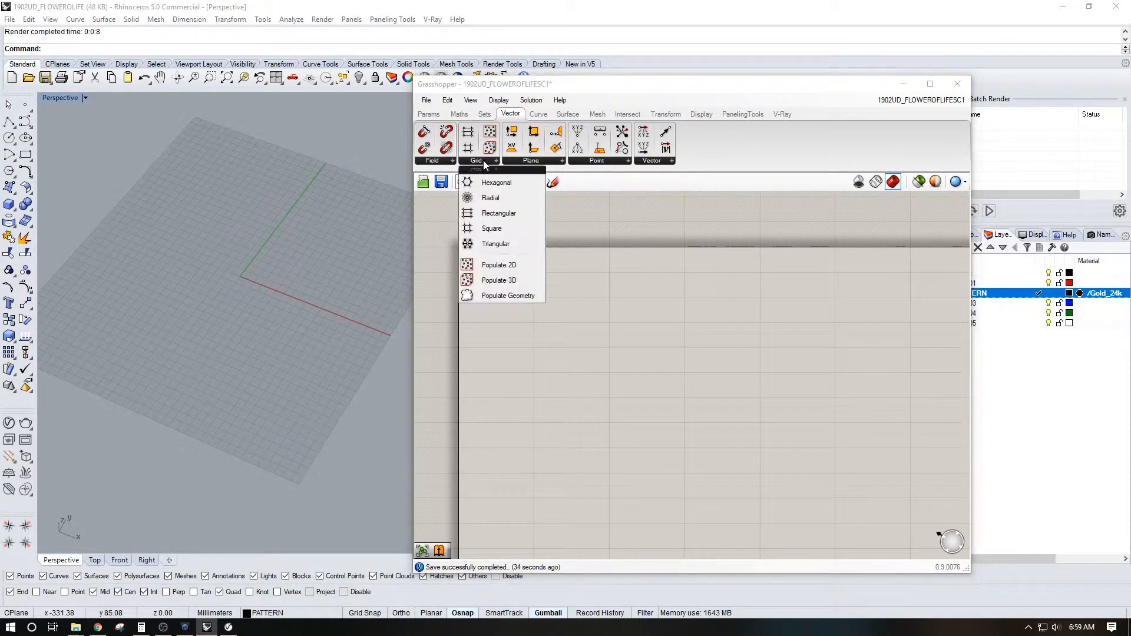
mouse_move(509, 200)
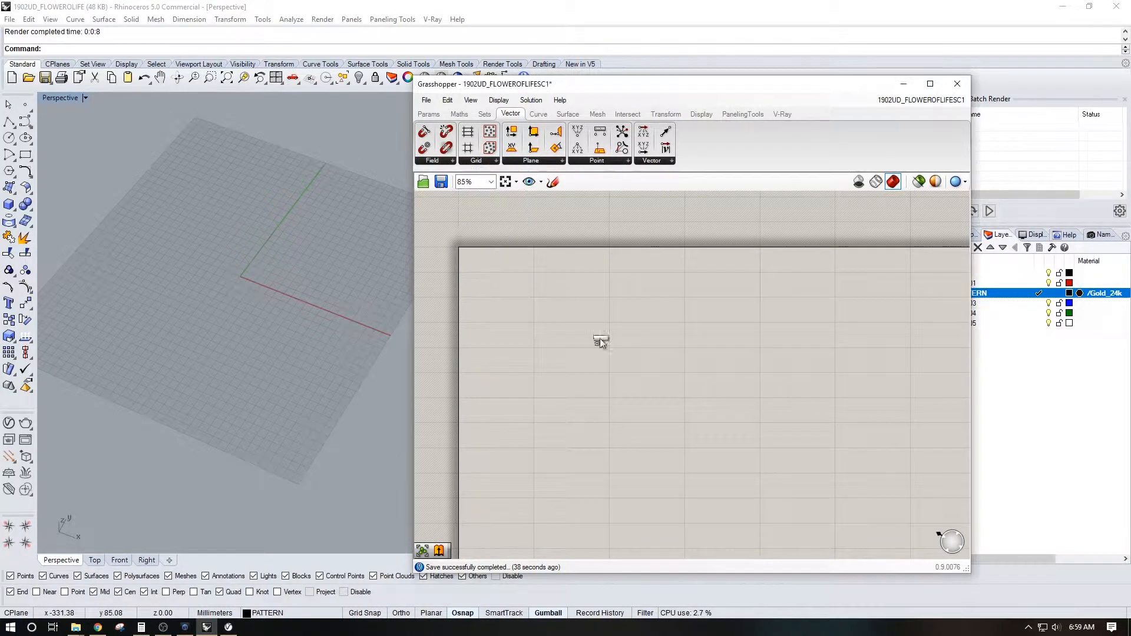
double_click(625, 356)
type("12")
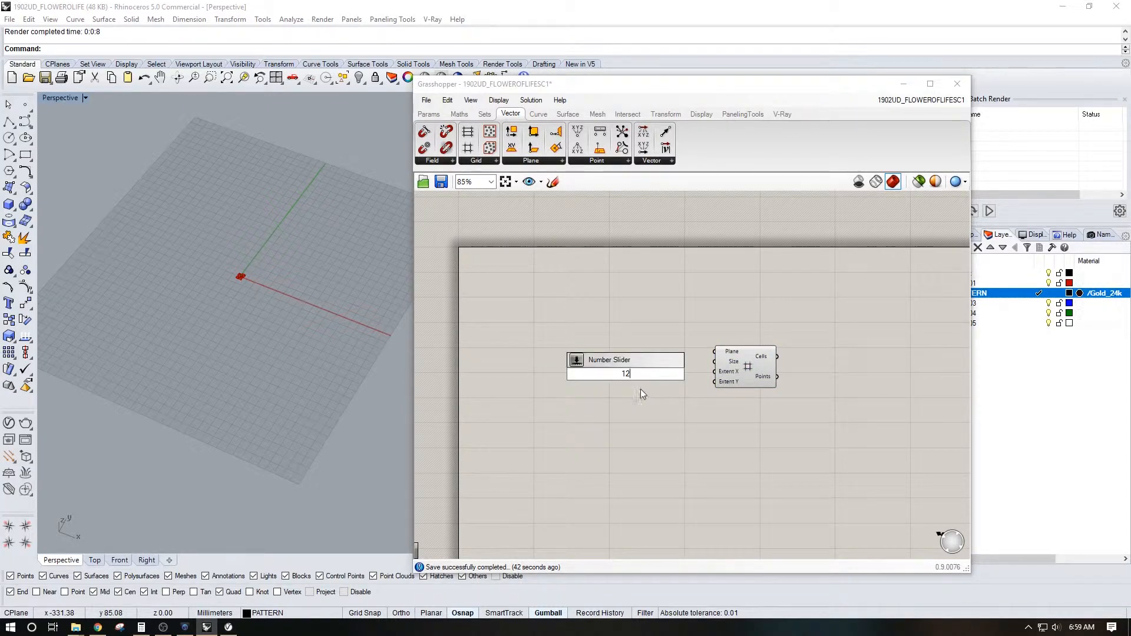
double_click(612, 360)
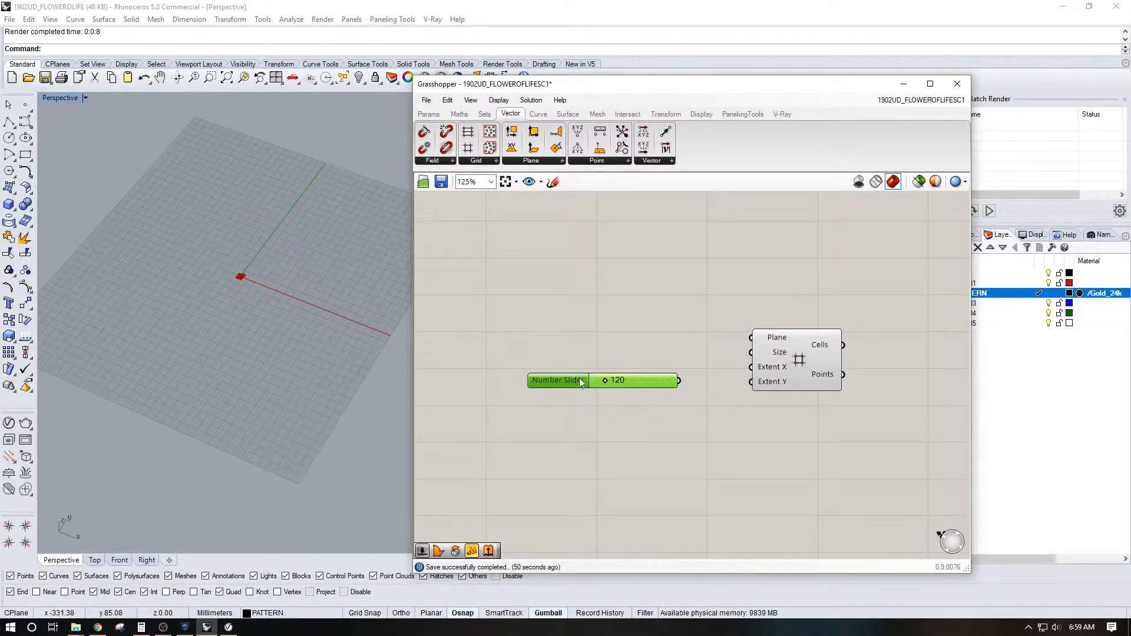
Step: Re-range the slider, wire it to Size, Extent X and Extent Y, and drag it down to about 10
double_click(583, 381)
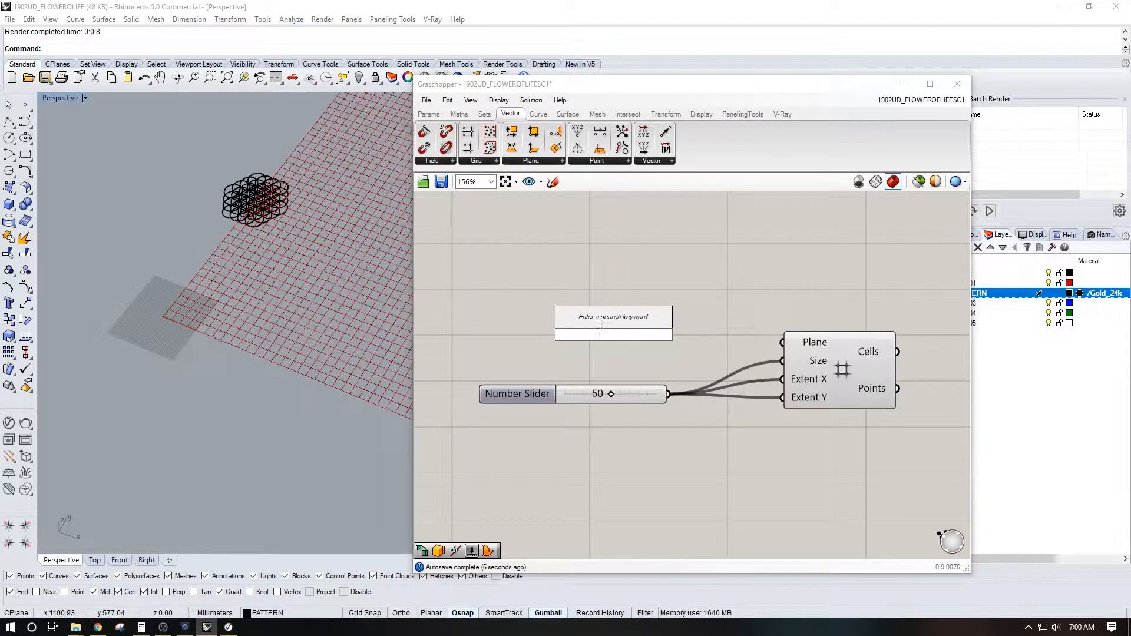
left_click_drag(610, 394, 588, 394)
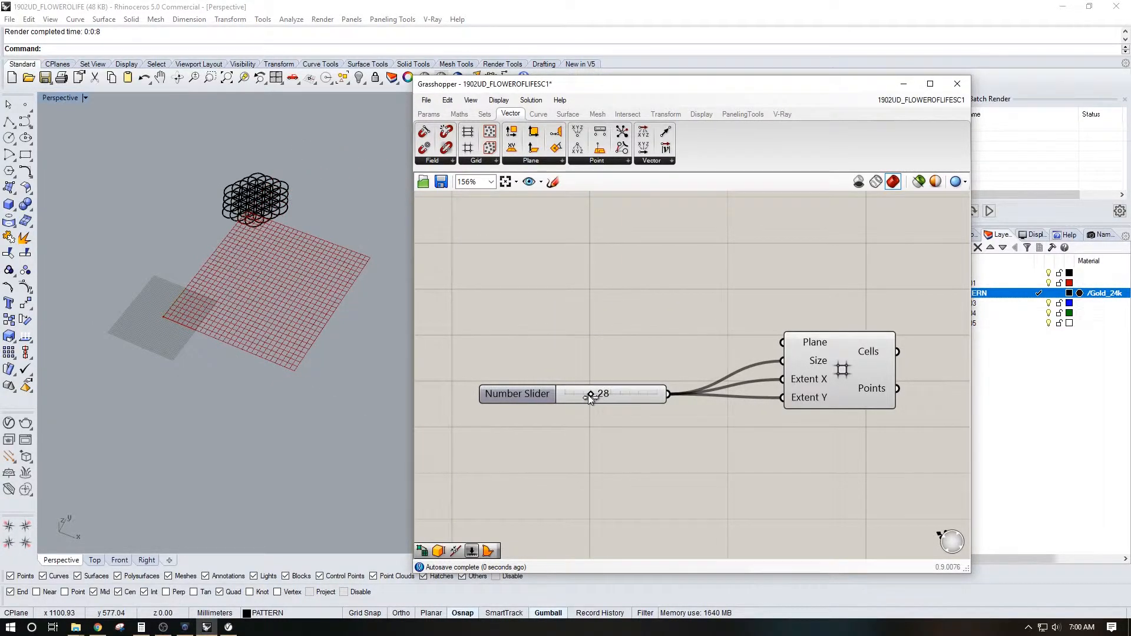
left_click_drag(589, 394, 586, 393)
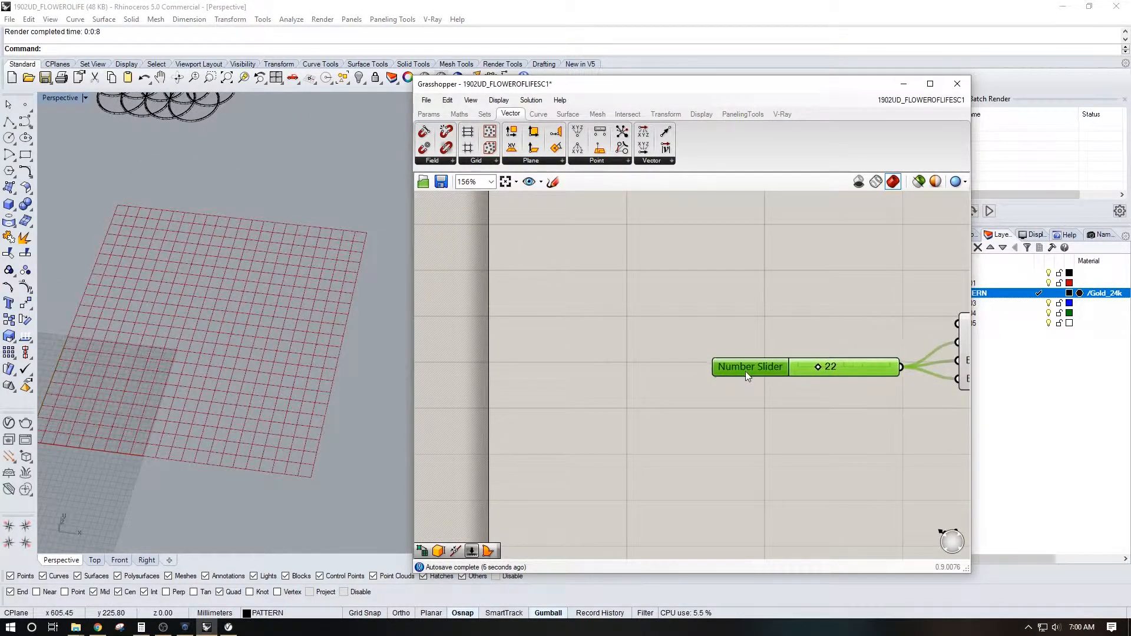
left_click_drag(837, 366, 816, 367)
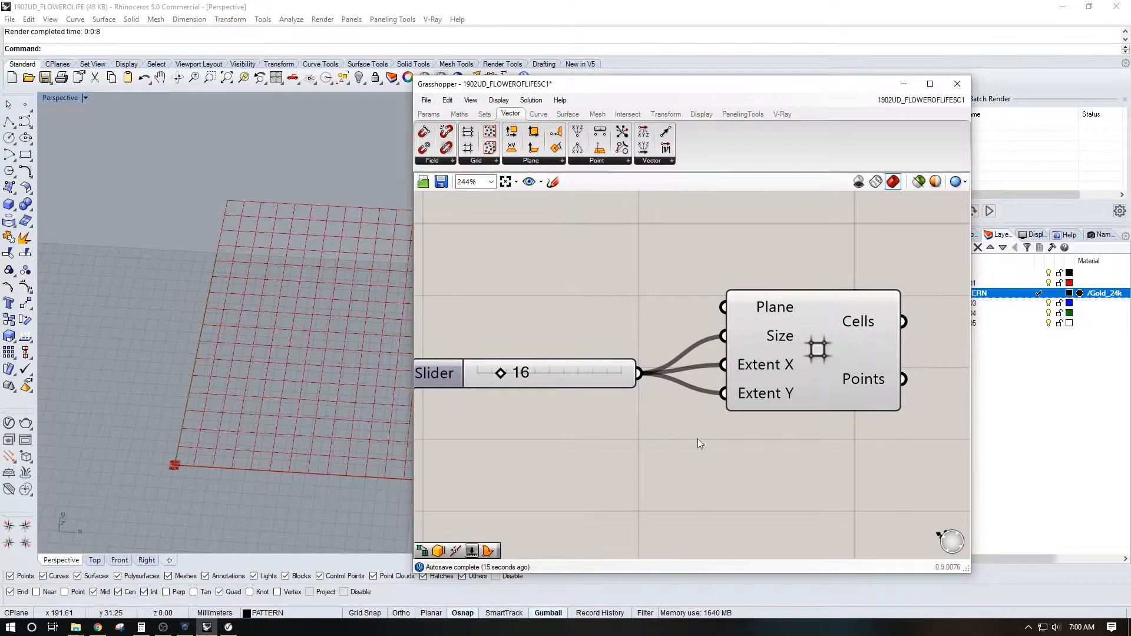
left_click_drag(497, 374, 492, 374)
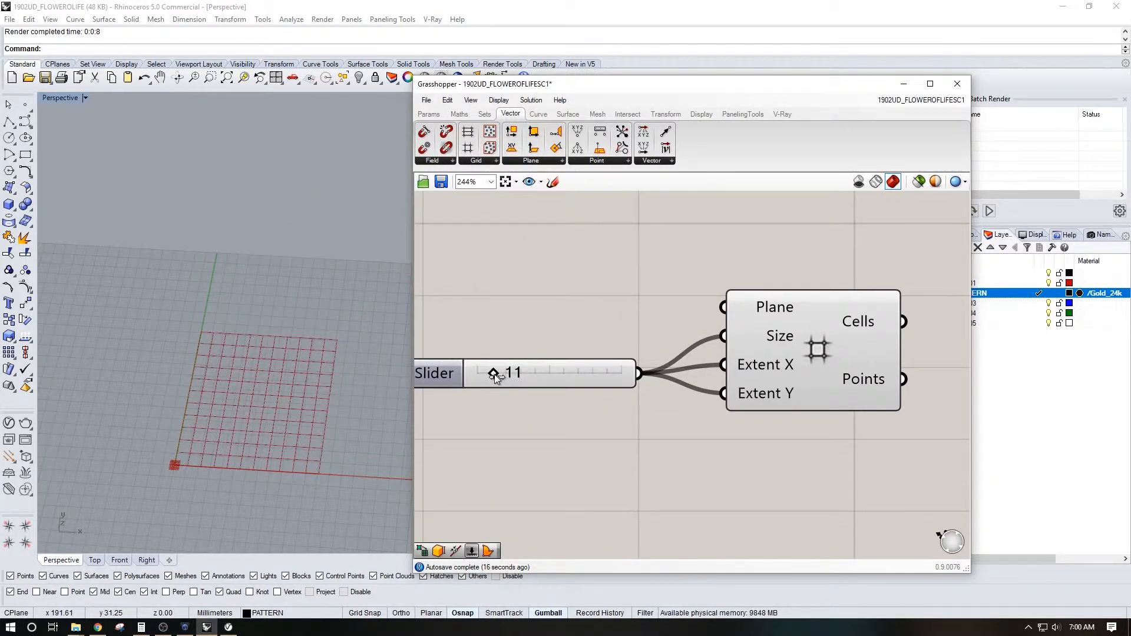
left_click_drag(498, 373, 490, 374)
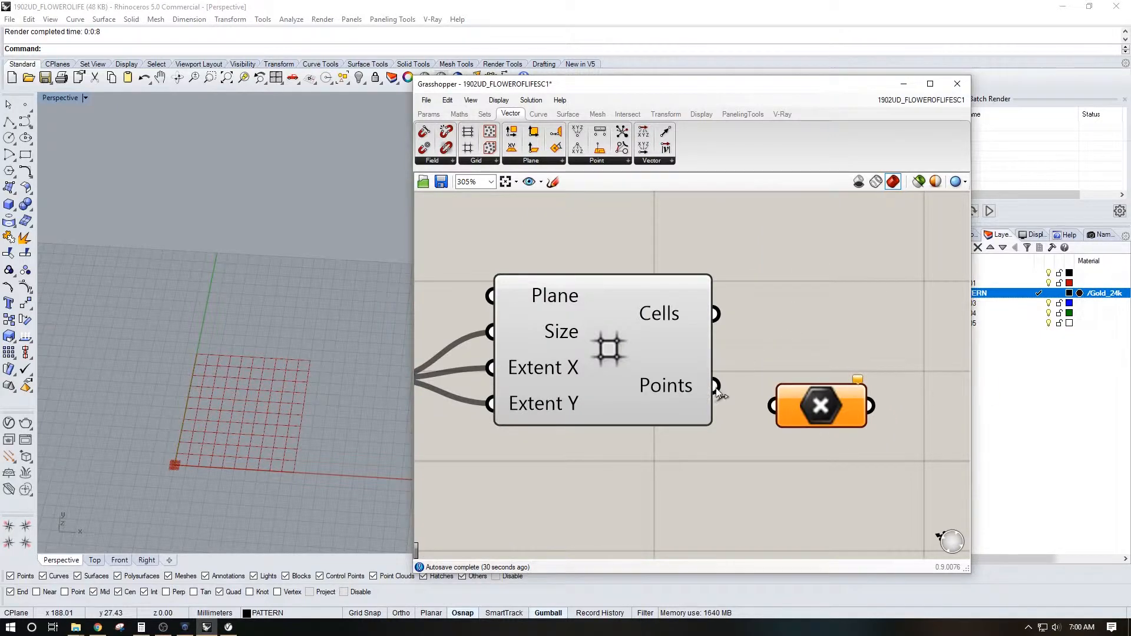
Step: Wire the grid Cells into an Area component and the Points into a Point parameter
left_click(822, 404)
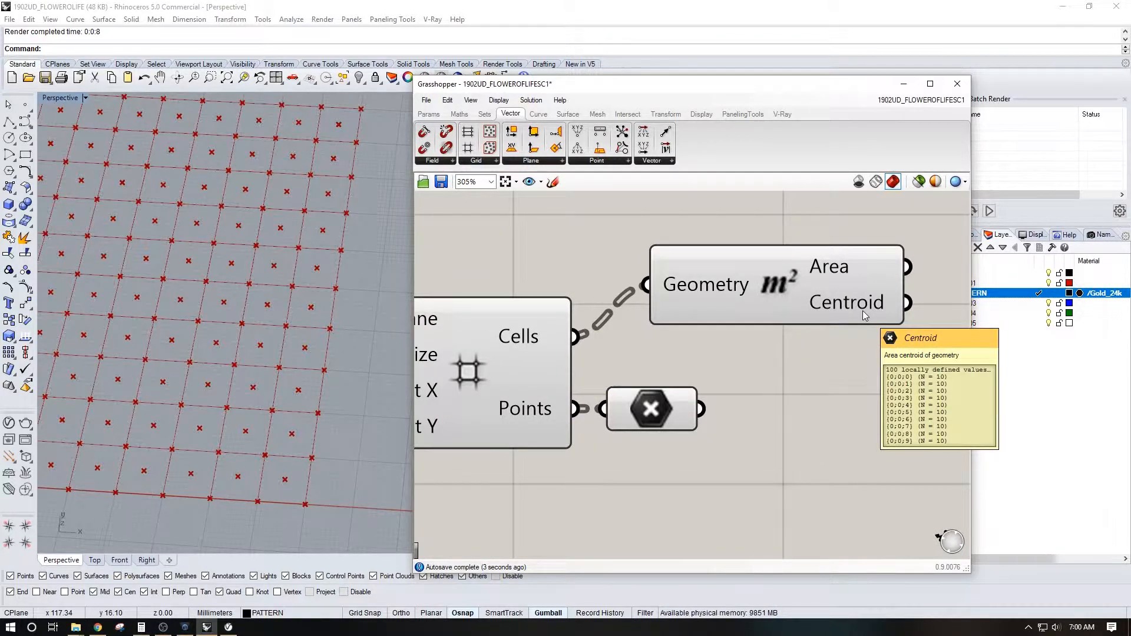
mouse_move(669, 412)
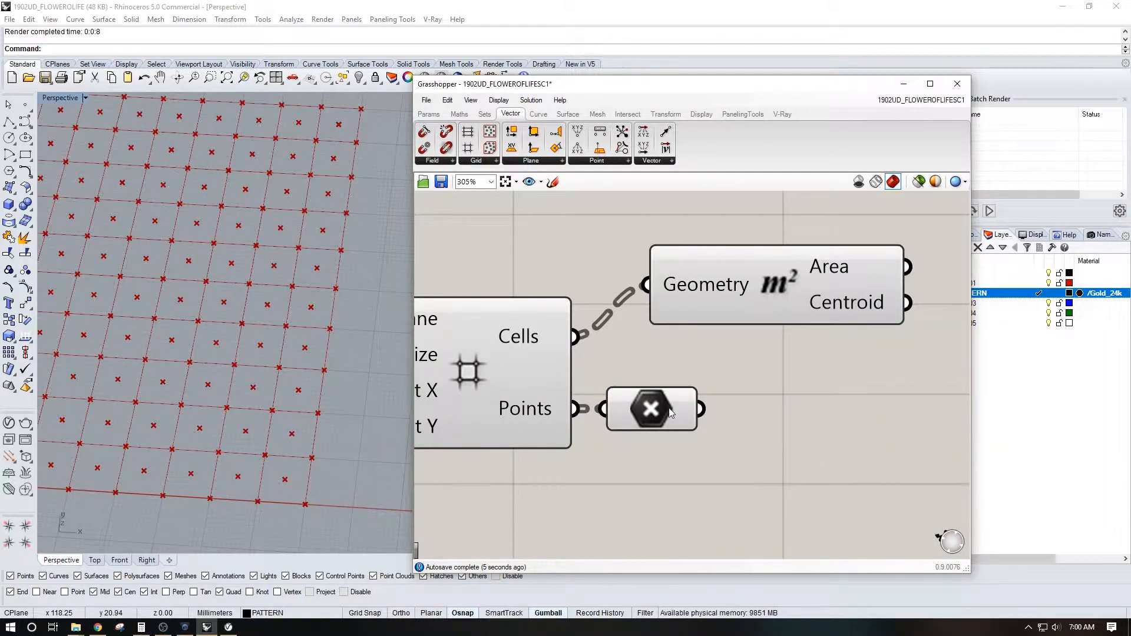
left_click_drag(649, 409, 851, 409)
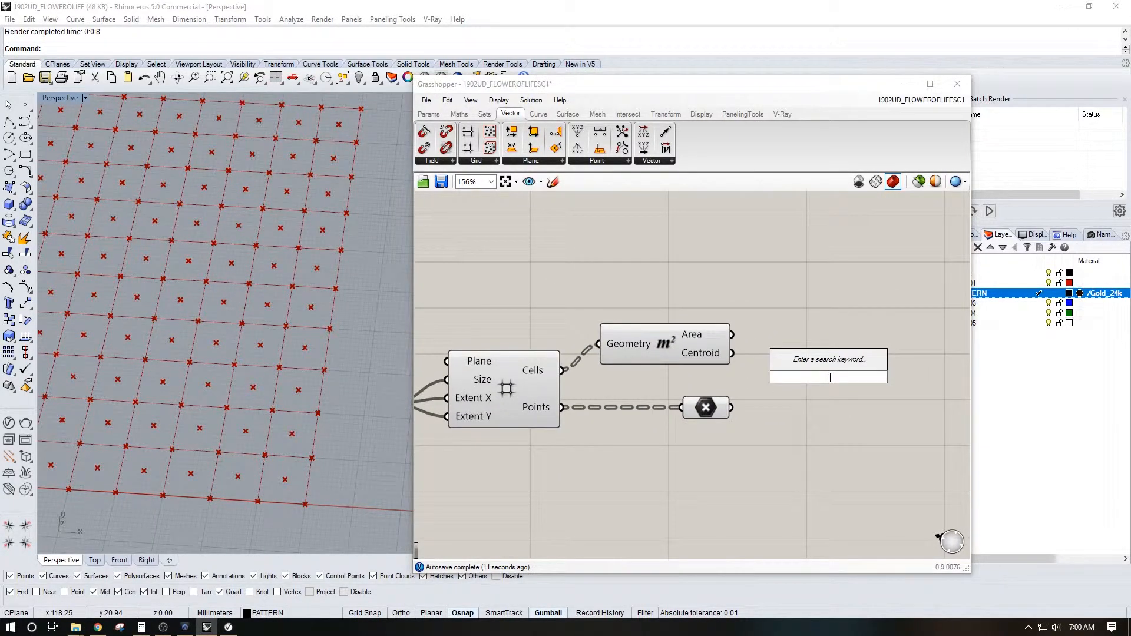
Step: Add a Circle component with cell centroids and grid points as centres and a slider radius
type("CIR")
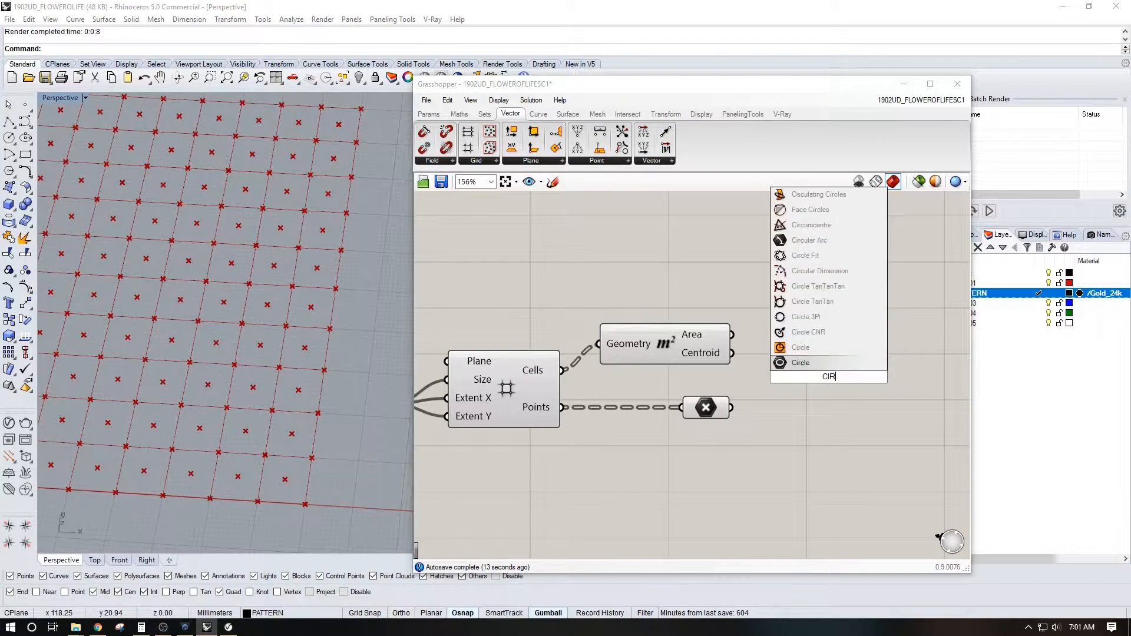
left_click(800, 361)
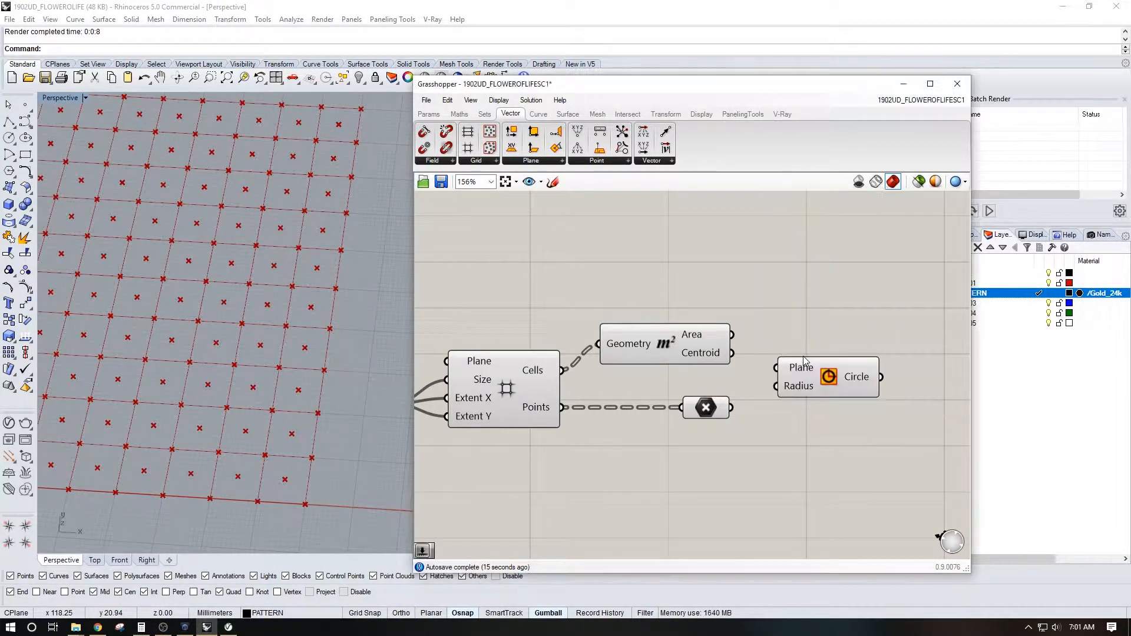
left_click_drag(828, 378, 876, 369)
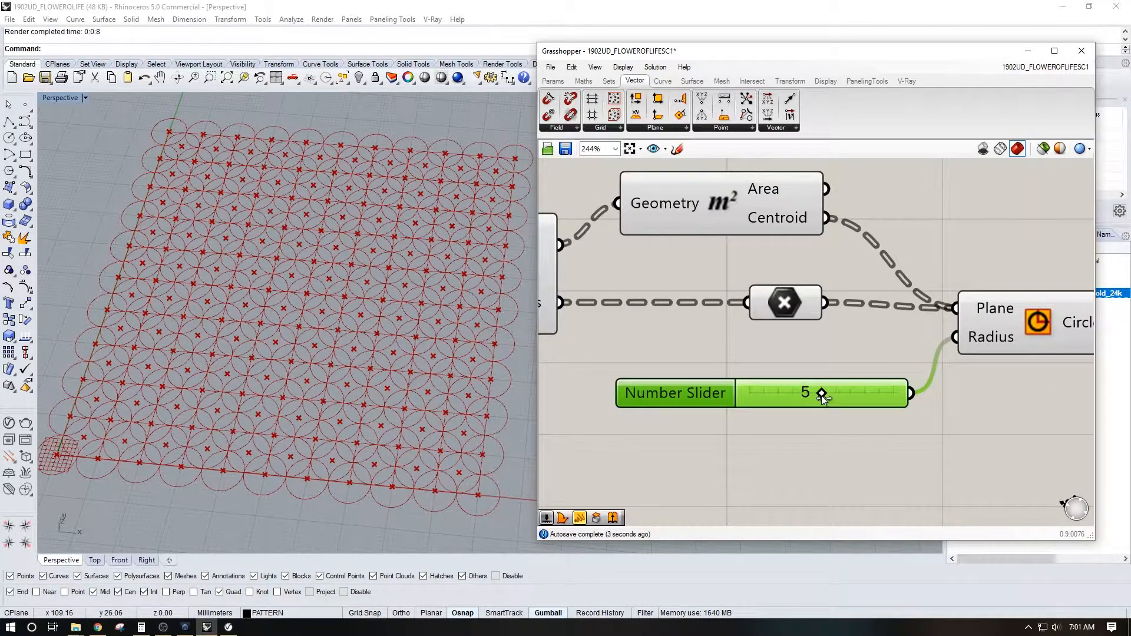
Step: Sweep the radius slider between 2 and 10, settling the circles around radius 6
left_click_drag(820, 393, 808, 393)
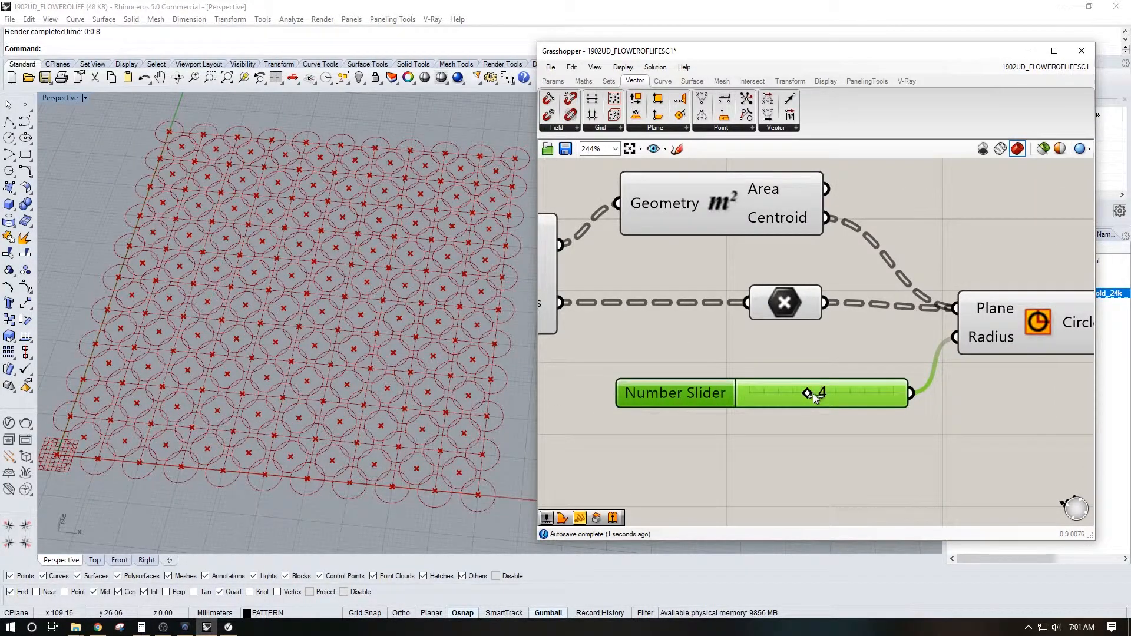
left_click_drag(808, 394, 829, 394)
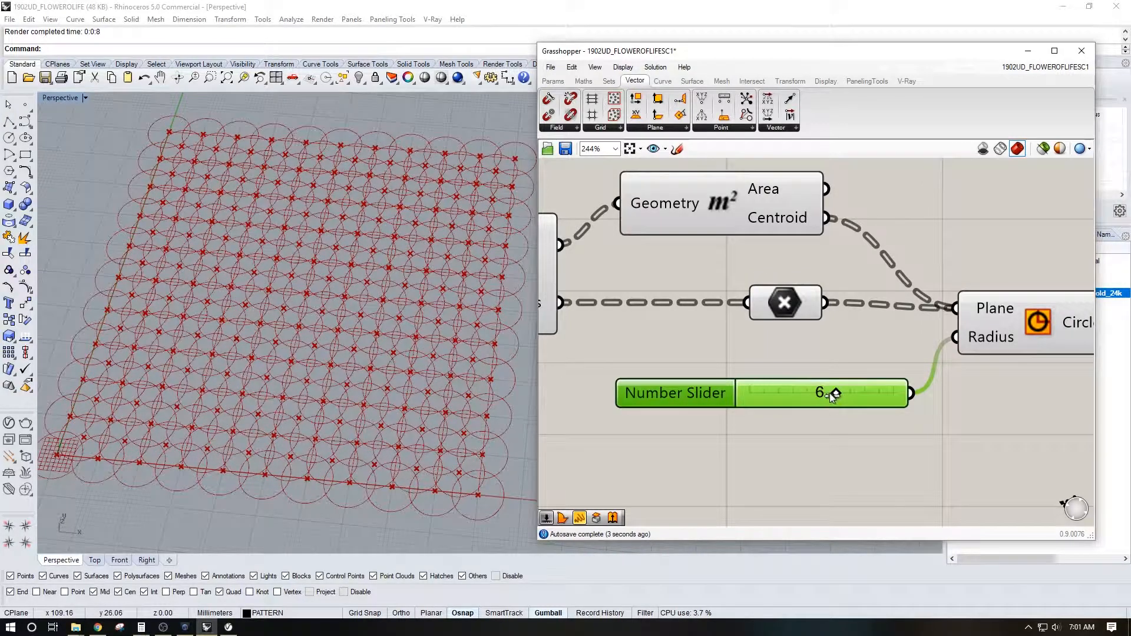
left_click_drag(833, 393, 848, 393)
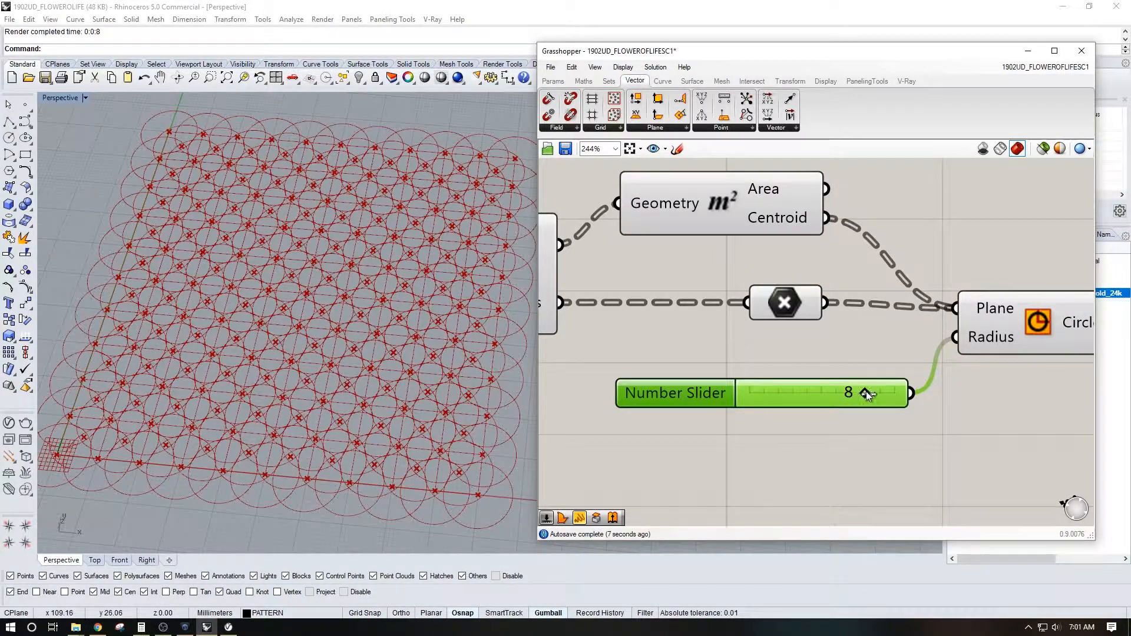
left_click_drag(855, 393, 895, 394)
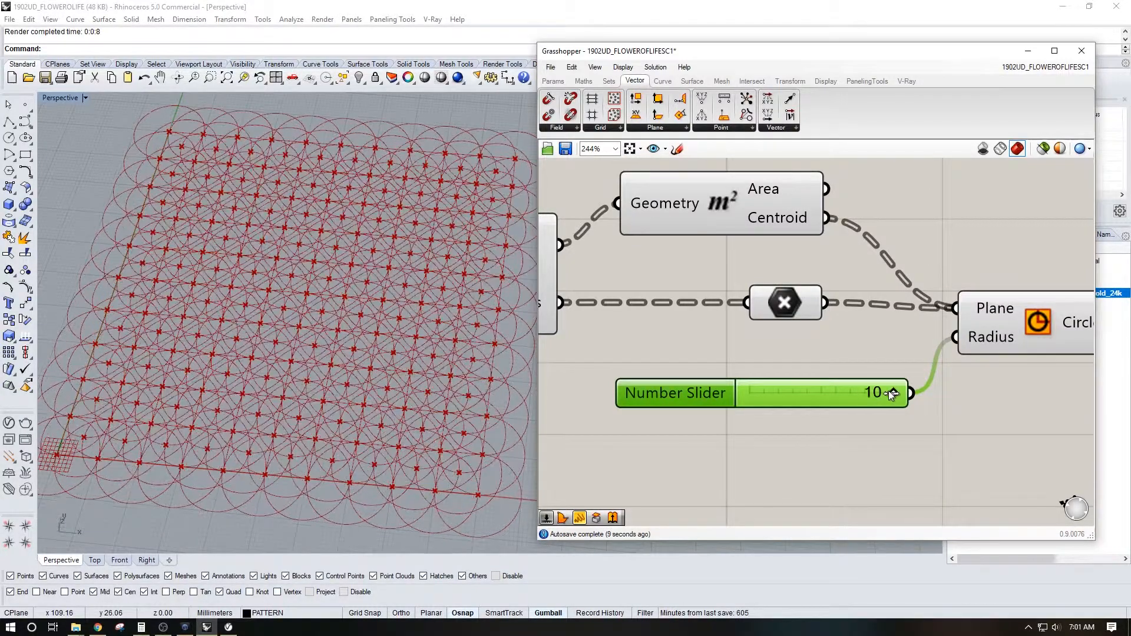
left_click_drag(894, 393, 881, 393)
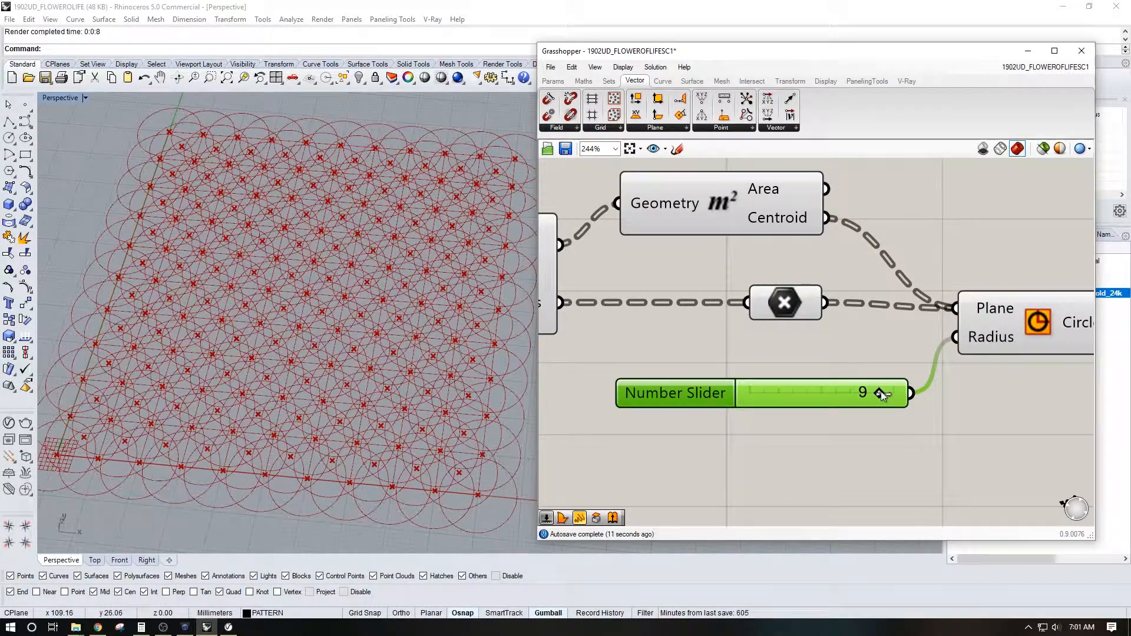
left_click_drag(881, 392, 837, 393)
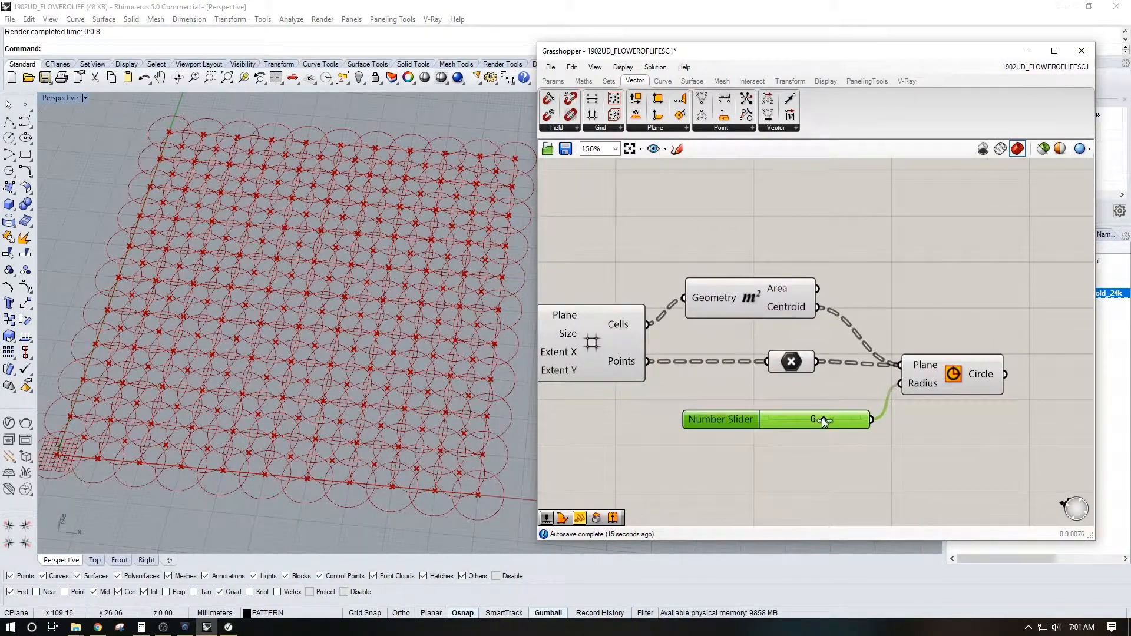
left_click_drag(823, 419, 809, 419)
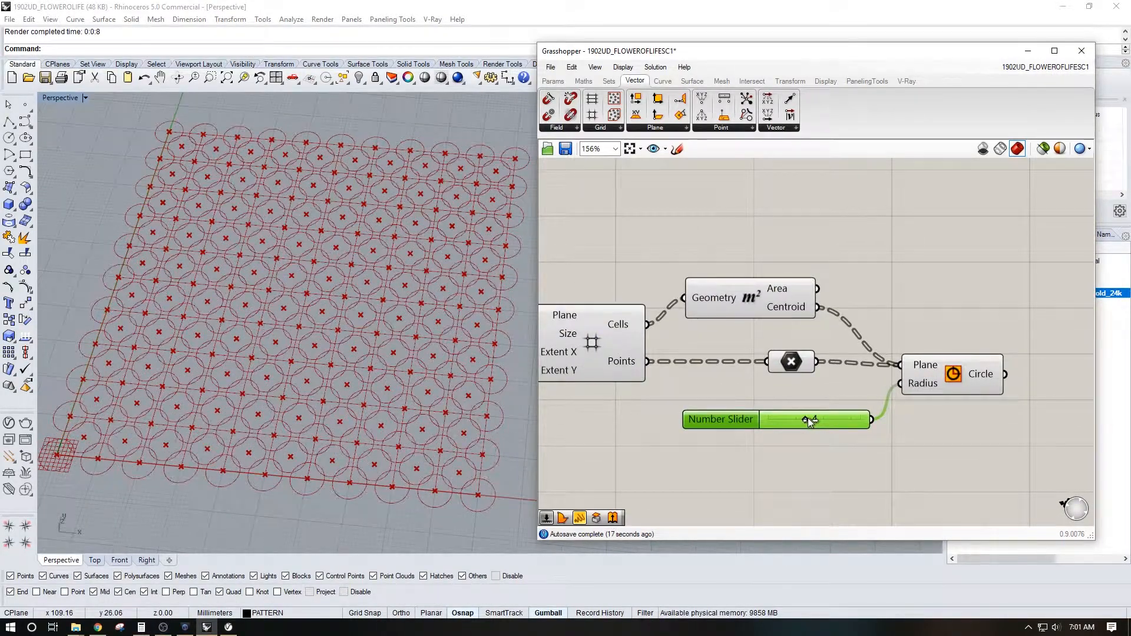
left_click_drag(808, 420, 789, 419)
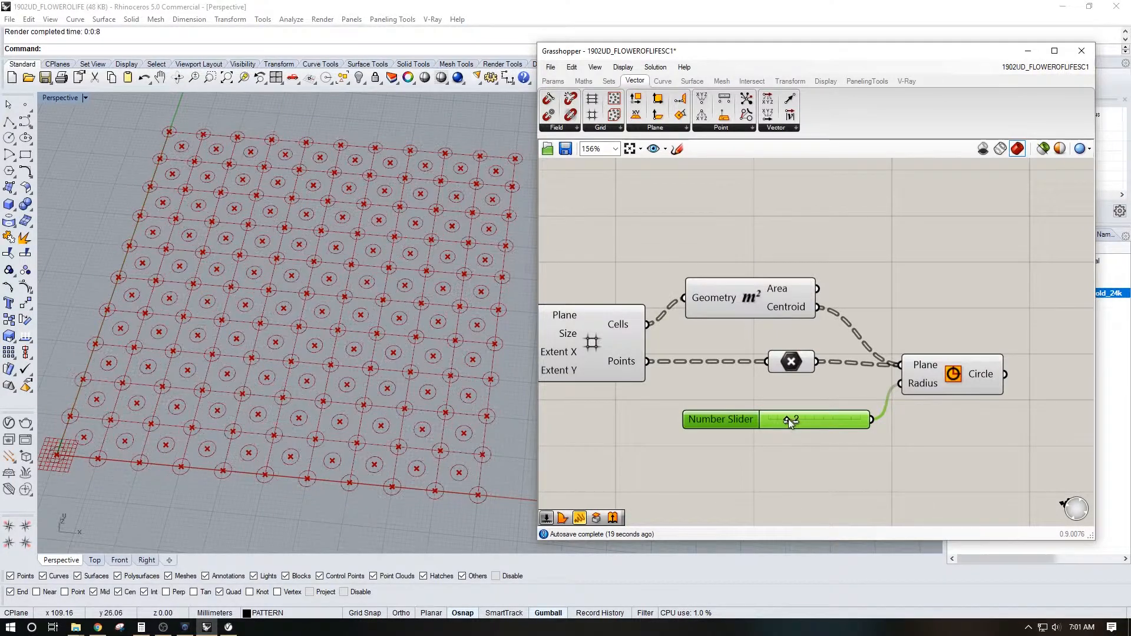
left_click_drag(791, 419, 799, 419)
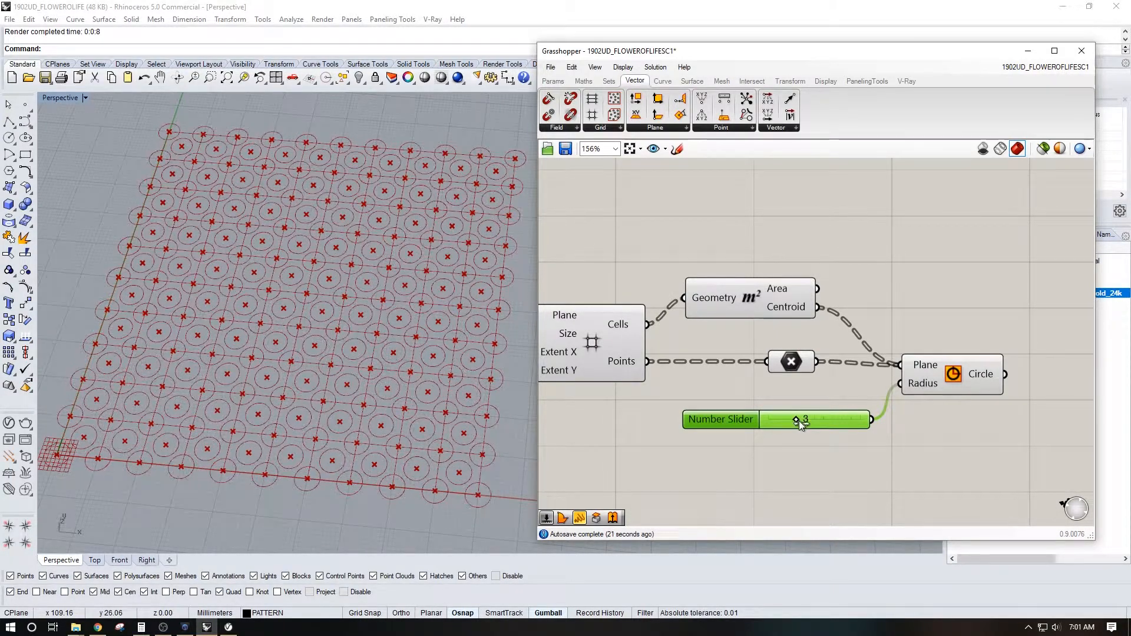
left_click_drag(798, 420, 786, 420)
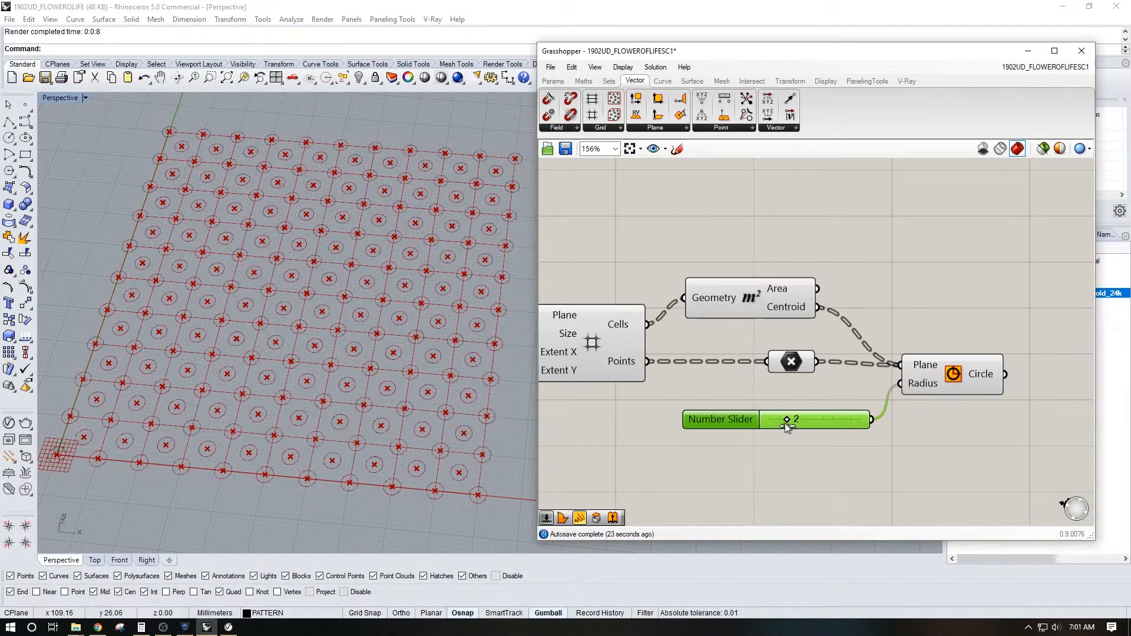
left_click_drag(788, 420, 806, 419)
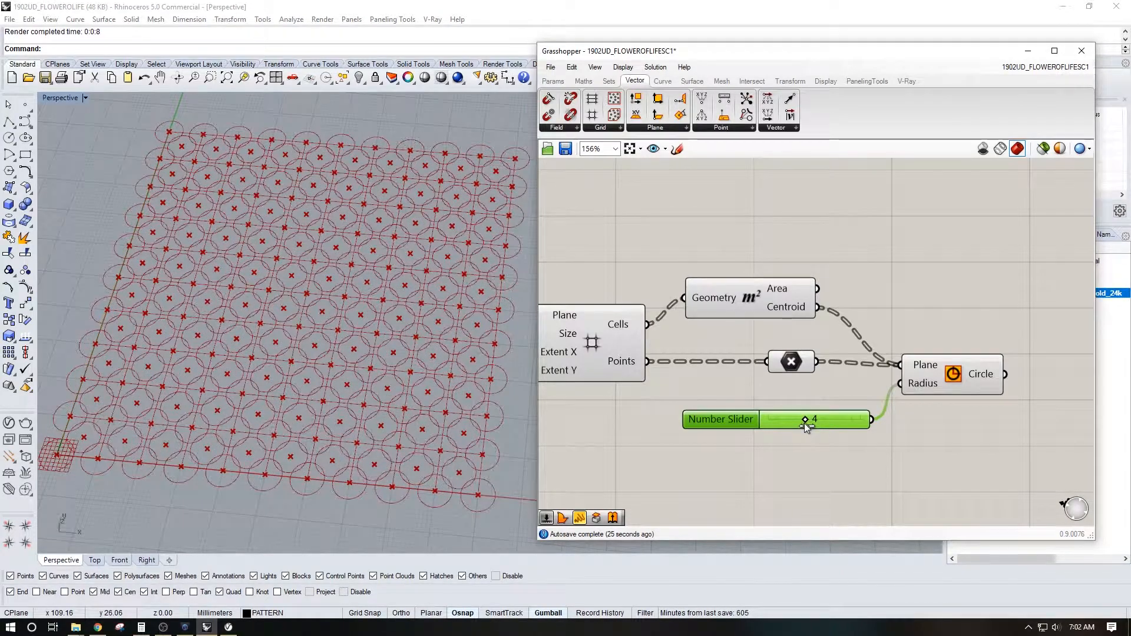
left_click_drag(806, 419, 814, 420)
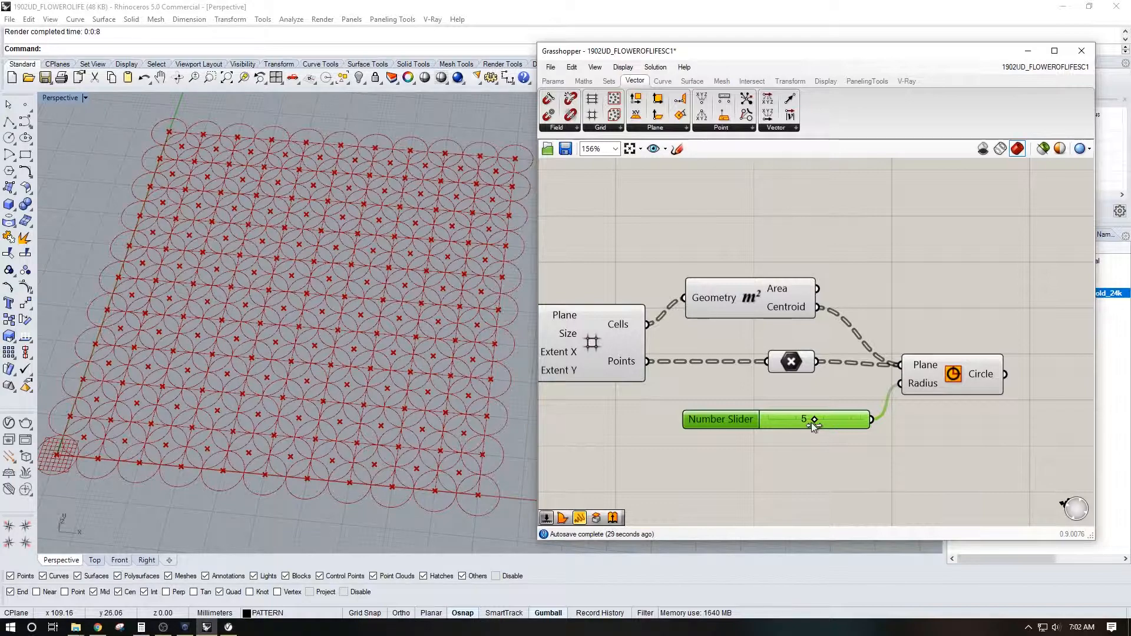
left_click_drag(815, 420, 823, 420)
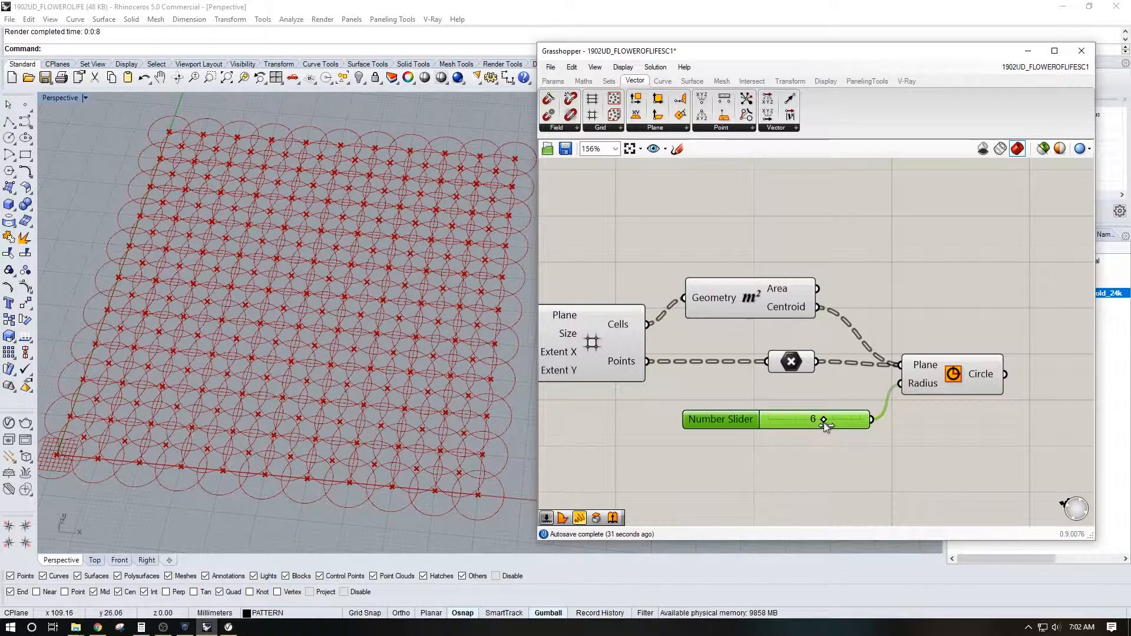
left_click_drag(823, 420, 840, 419)
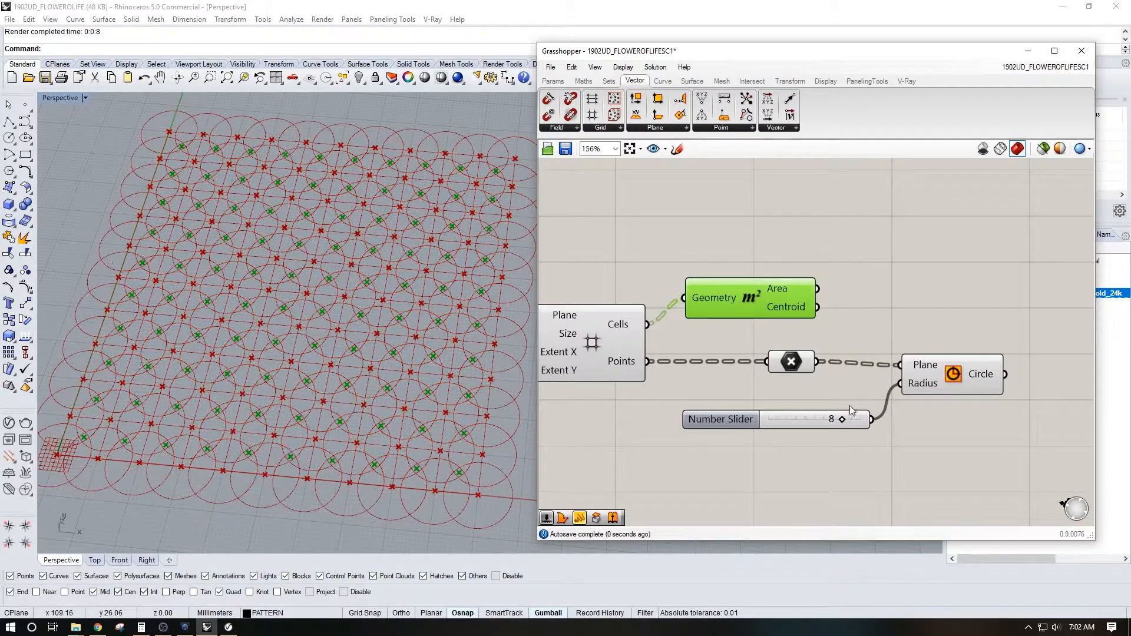
Step: Fine-tune the radius slider up to 8 so circles spread past neighbouring grid points
left_click_drag(841, 419, 814, 420)
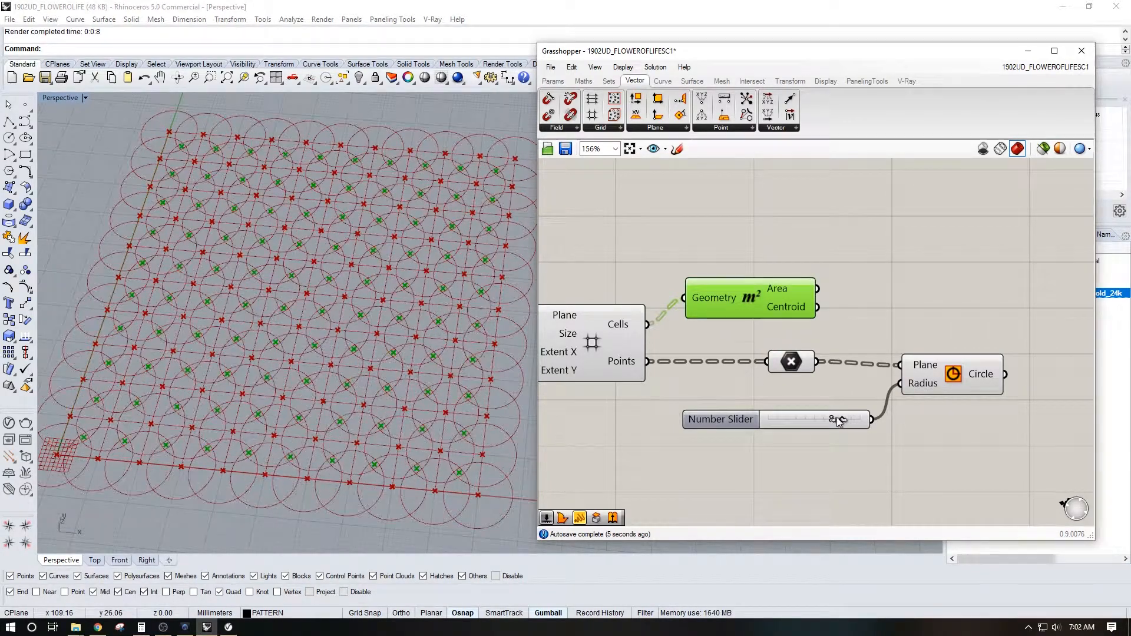
left_click_drag(833, 419, 847, 419)
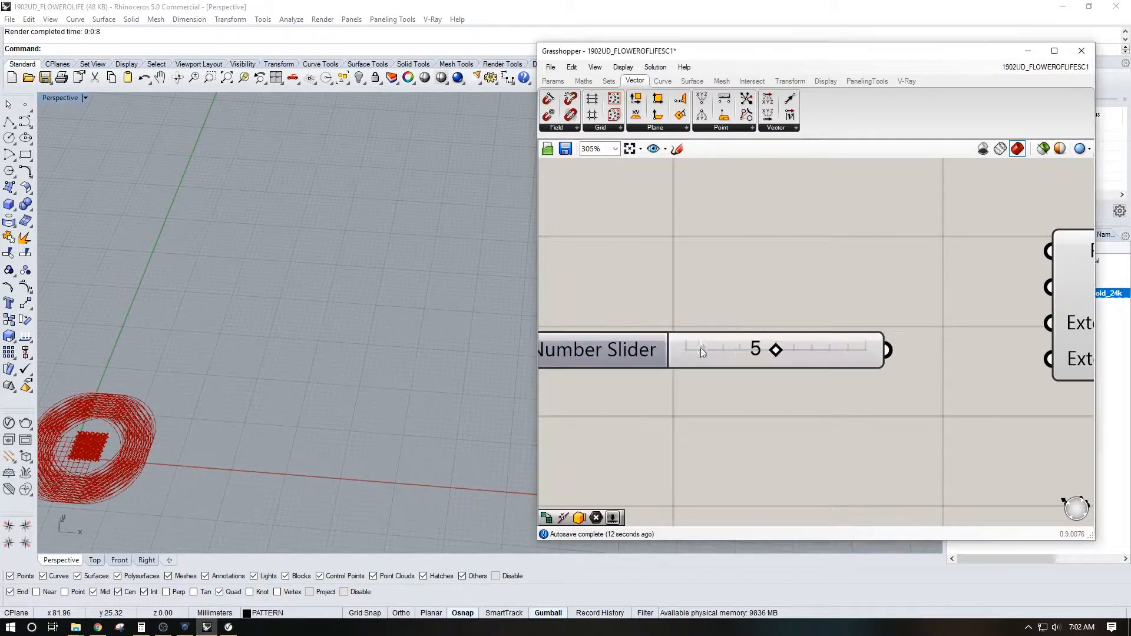
Step: Give the grid a Size slider of 10 and extent sliders of 5, then set radius 6
scroll("down", 3)
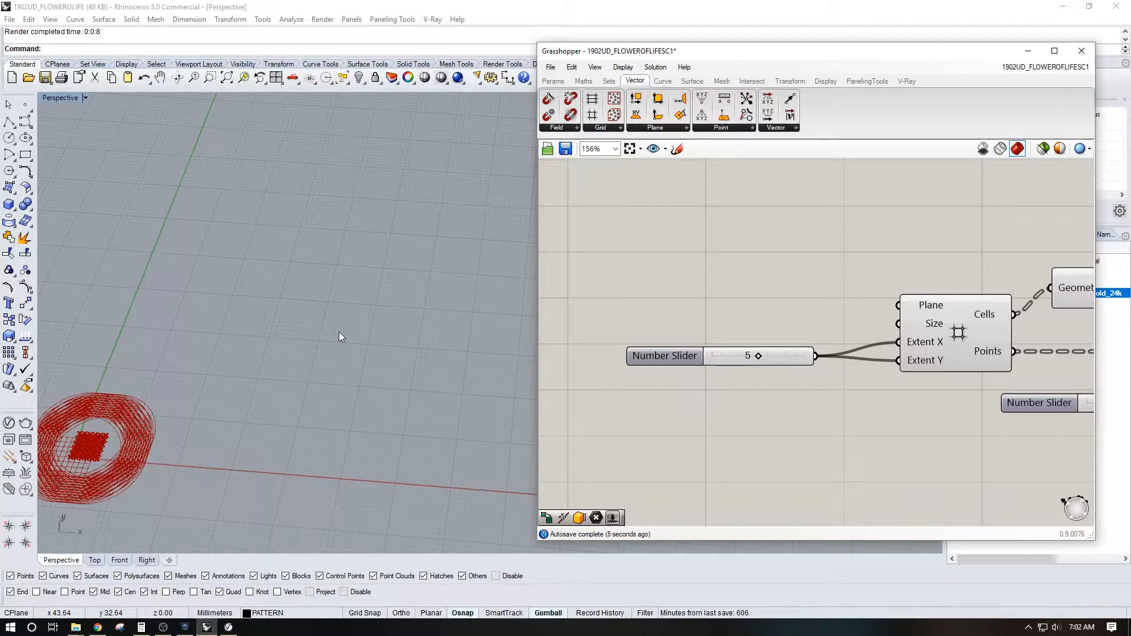
mouse_move(313, 322)
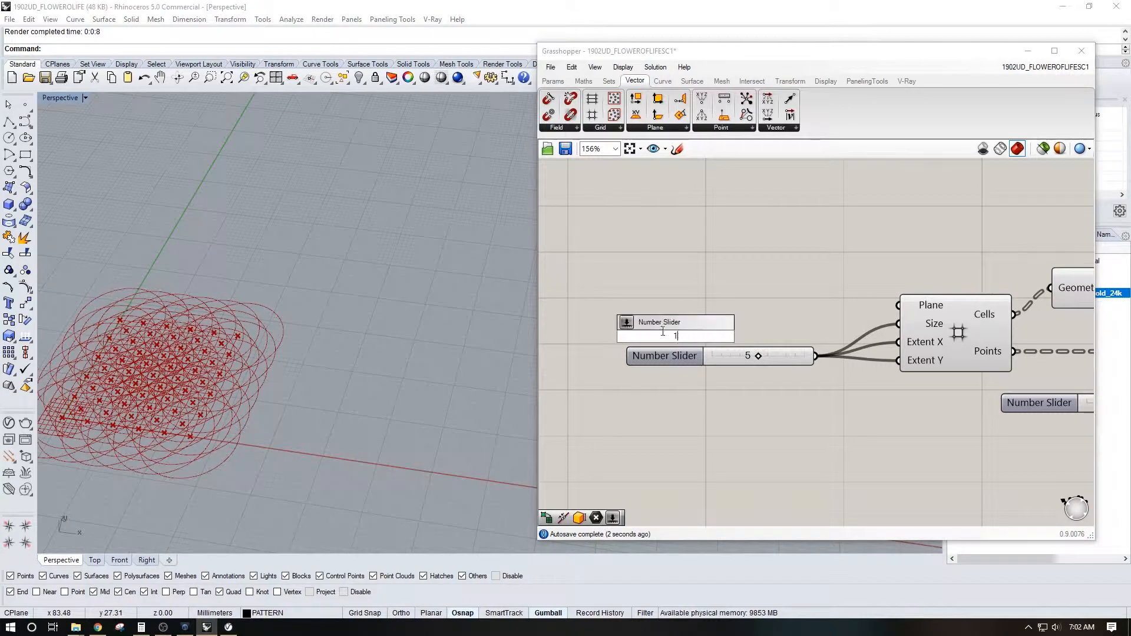
type("10")
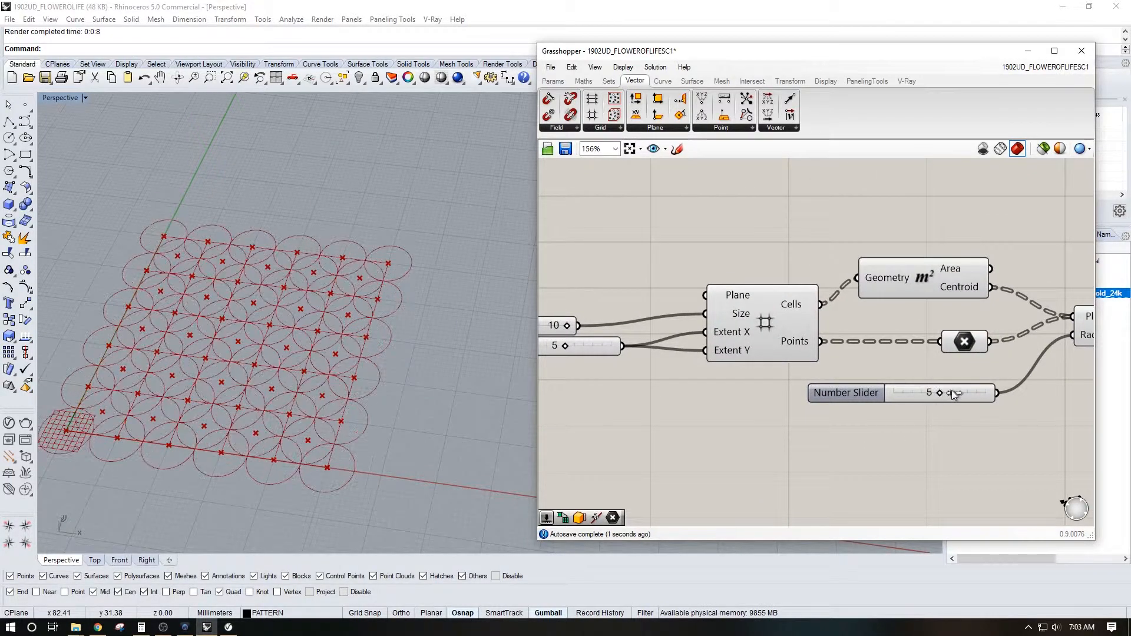
left_click_drag(941, 393, 992, 393)
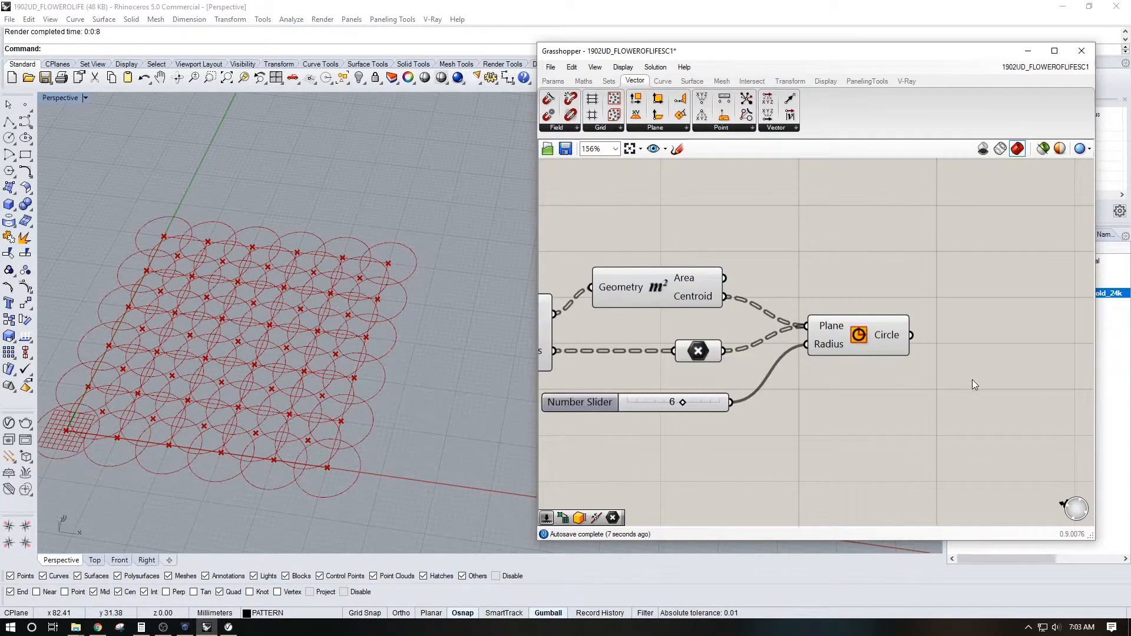
mouse_move(940, 349)
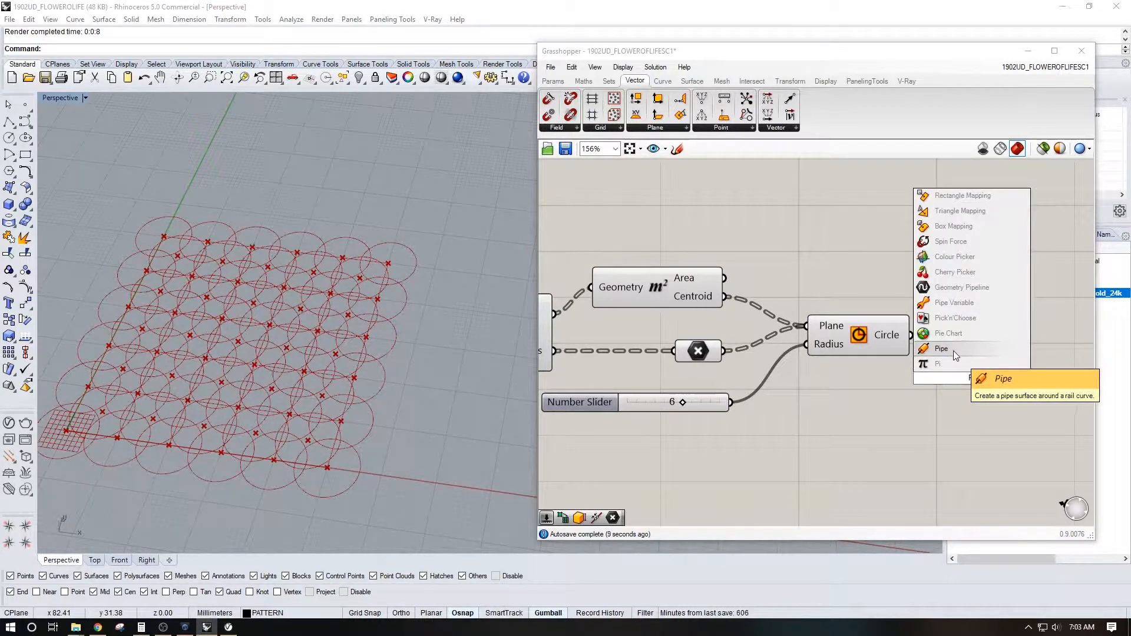
Step: Sweep every circle into a Pipe, turning the pattern into solid rings
left_click(941, 349)
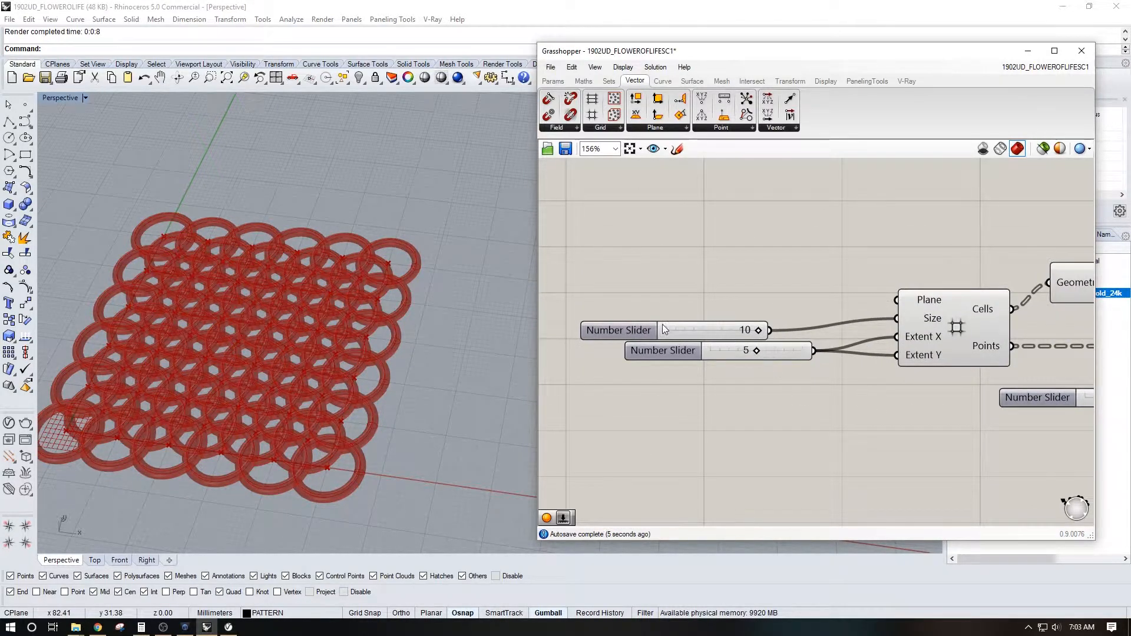
Step: Re-range the Size slider, enlarge cells to 17 and lower the grid extent
double_click(619, 330)
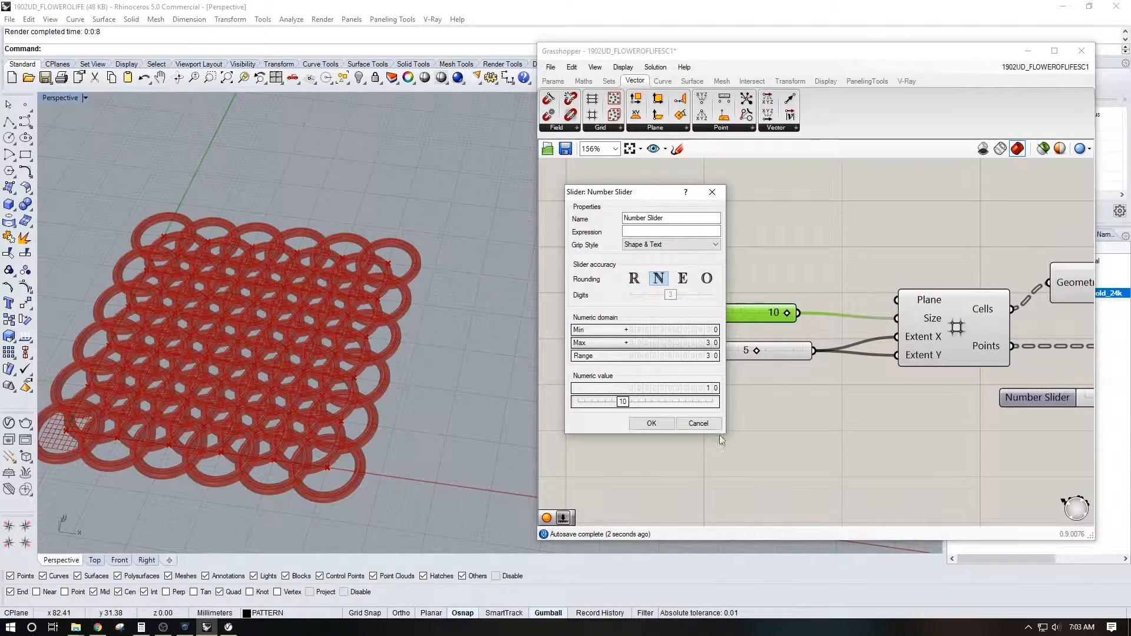
left_click(650, 423)
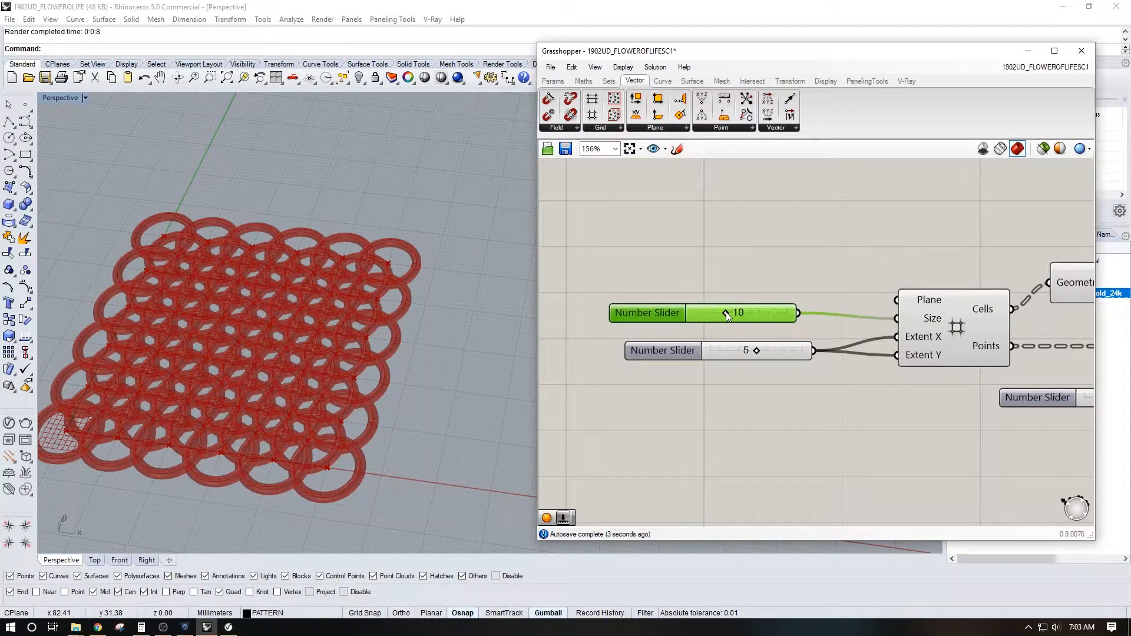
left_click_drag(727, 312, 747, 312)
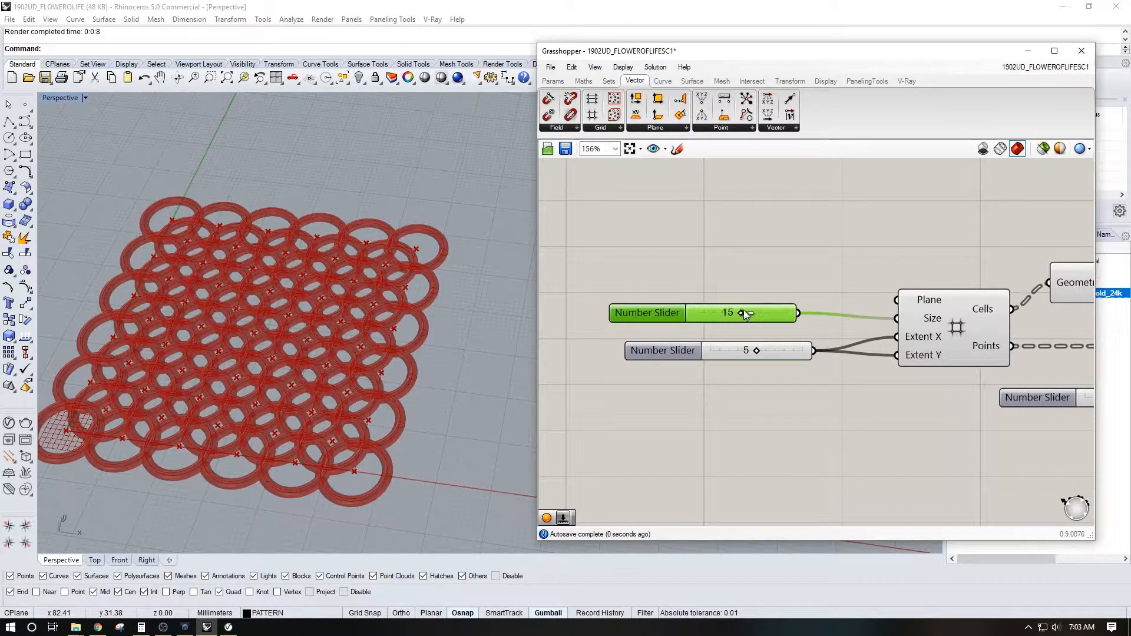
left_click_drag(729, 312, 747, 313)
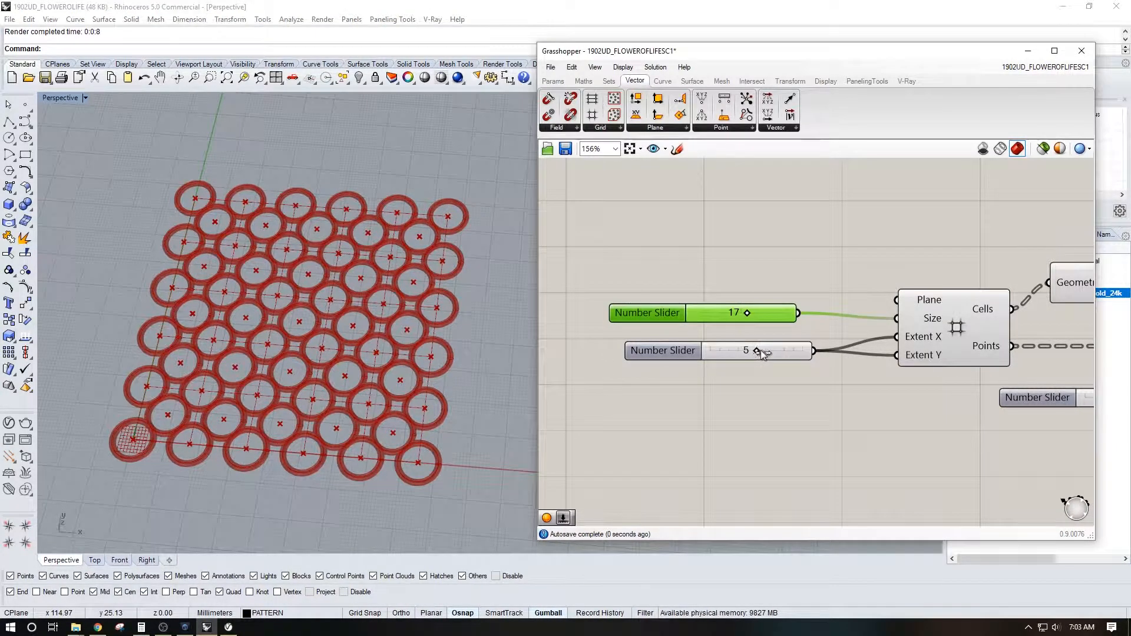
left_click_drag(757, 352, 764, 351)
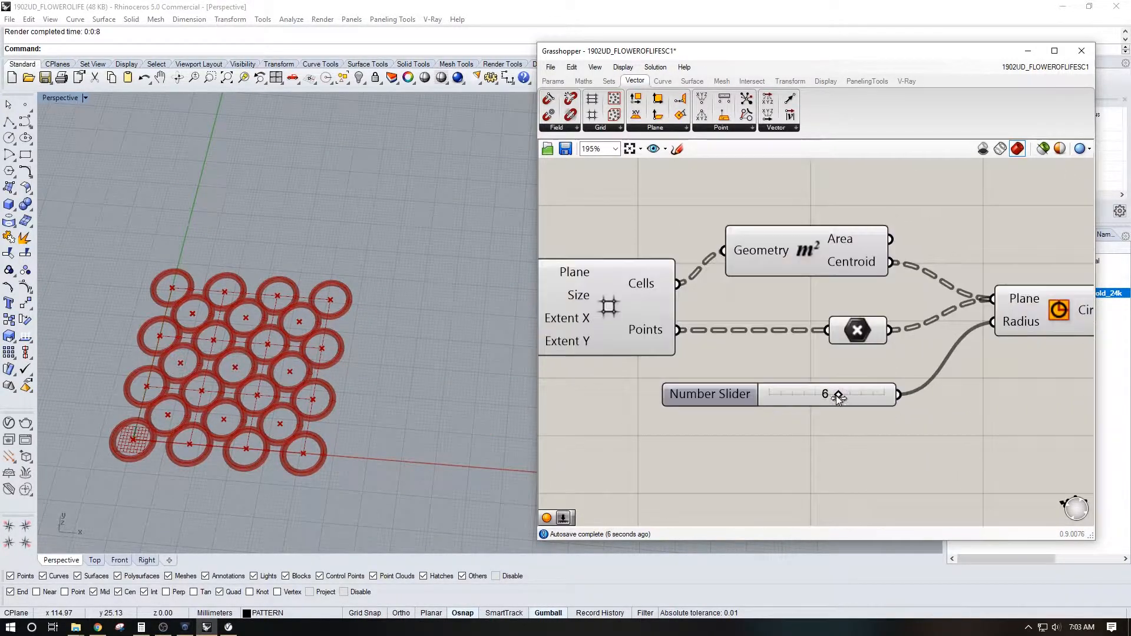
Step: Raise the ring radius to 8 so the piped rings overlap
left_click_drag(837, 394, 855, 395)
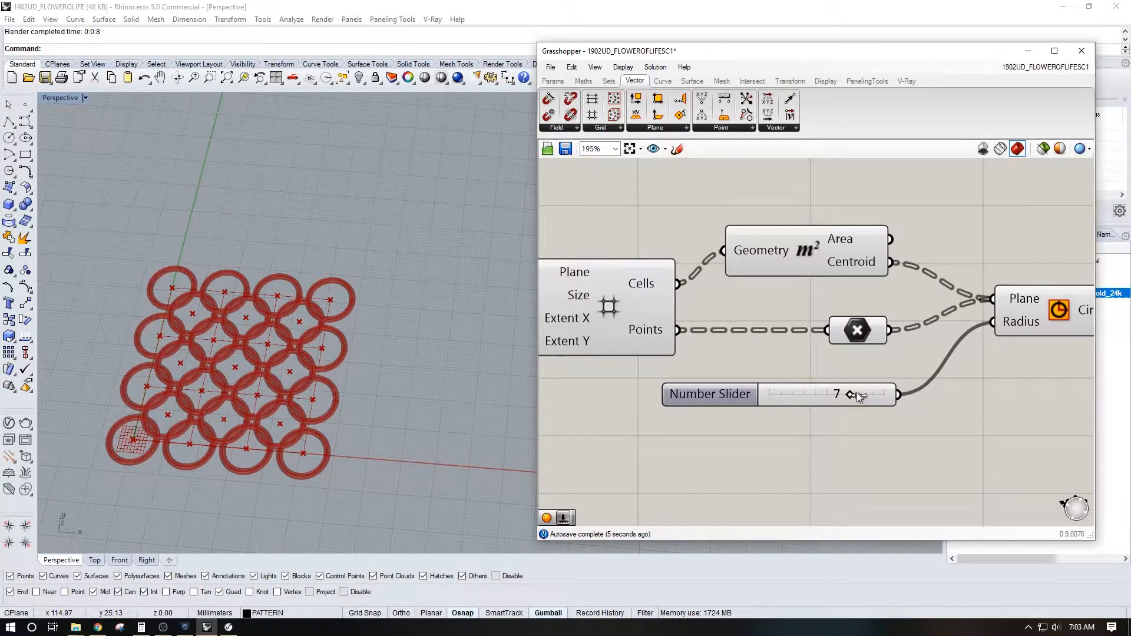
left_click_drag(850, 394, 863, 393)
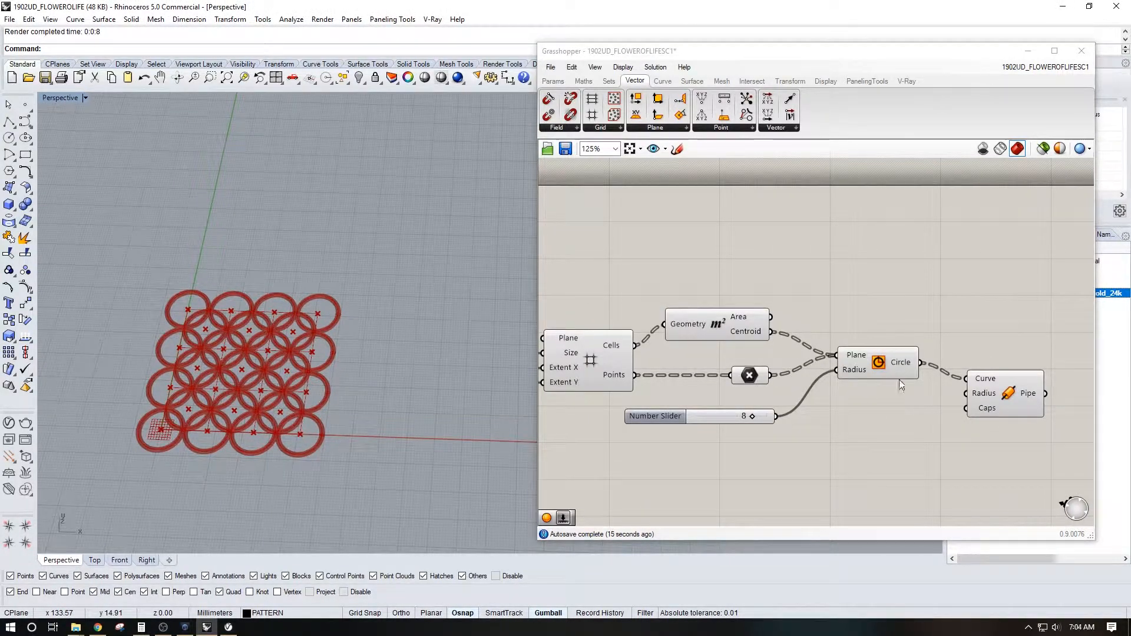
Step: Replace the Circle and Pipe with a Polygon component fed by the cell centroids
left_click(1002, 394)
type("POL")
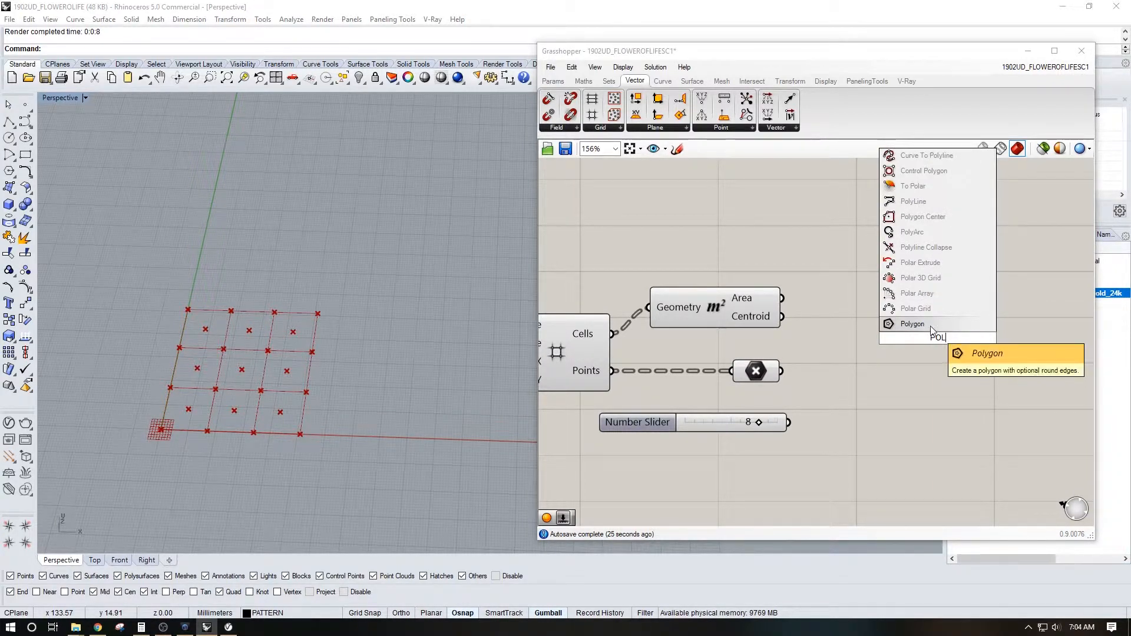
left_click(912, 323)
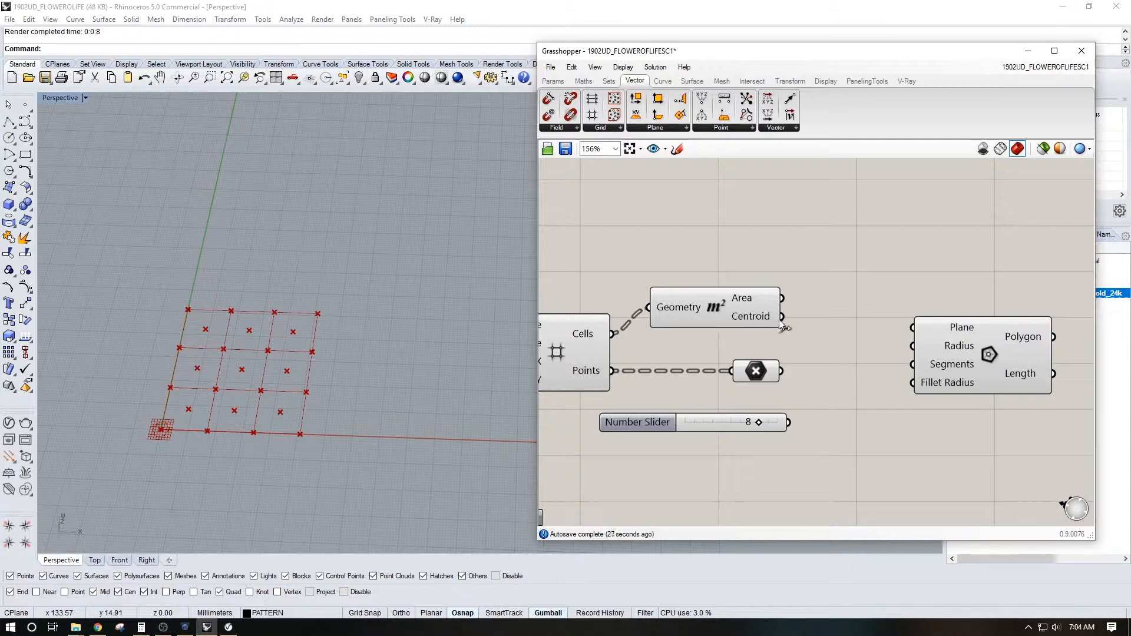
left_click_drag(782, 316, 917, 328)
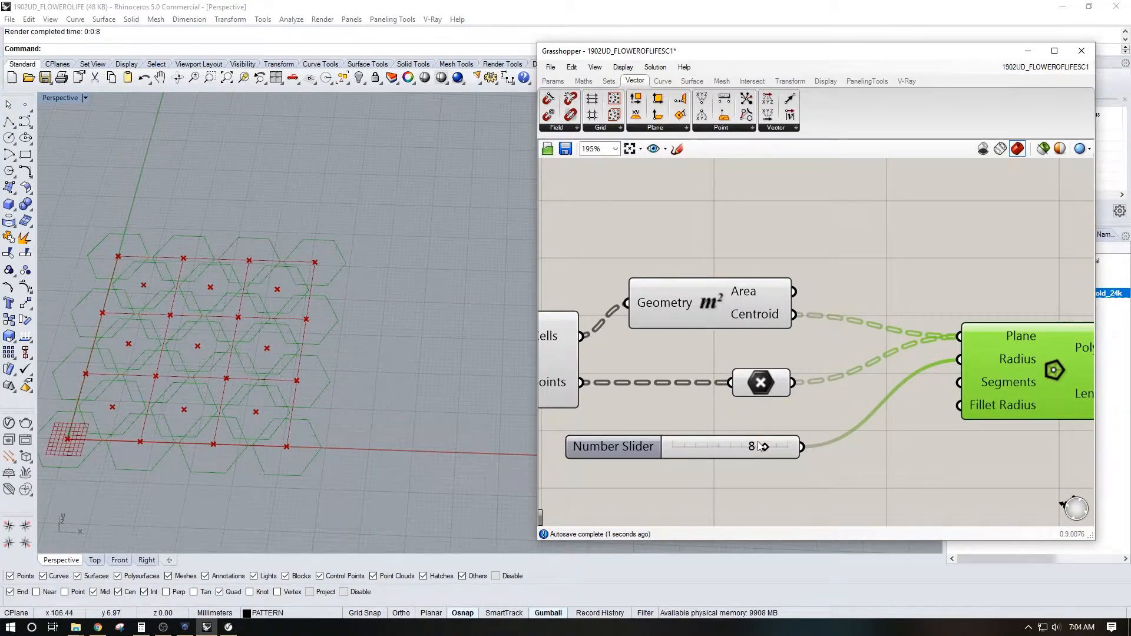
Step: Lower the Polygon radius slider from 8 to 6 so the hexagons no longer touch
left_click_drag(761, 447, 740, 446)
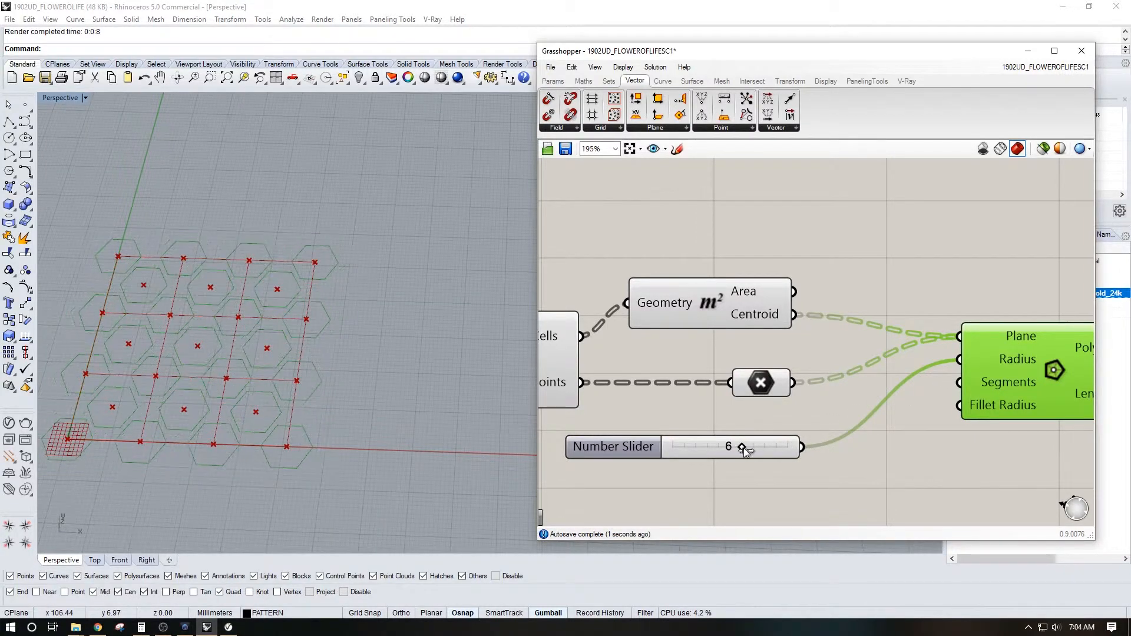
left_click_drag(744, 446, 783, 446)
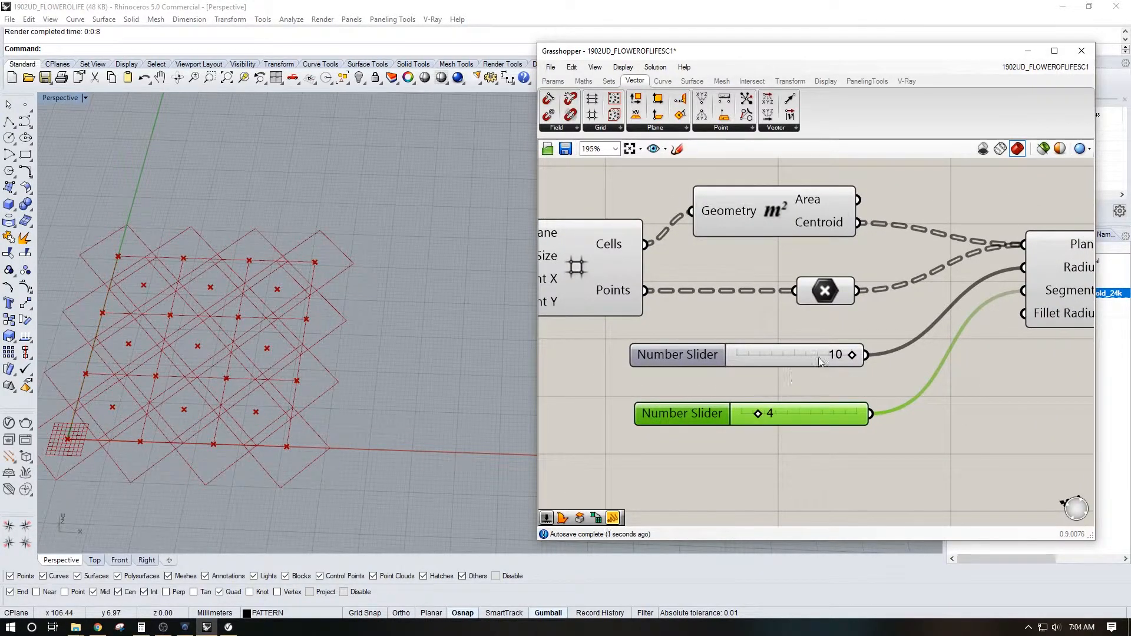
Step: Experiment with the Radius and Segments sliders, reaching eight-sided polygons
left_click_drag(851, 354, 817, 355)
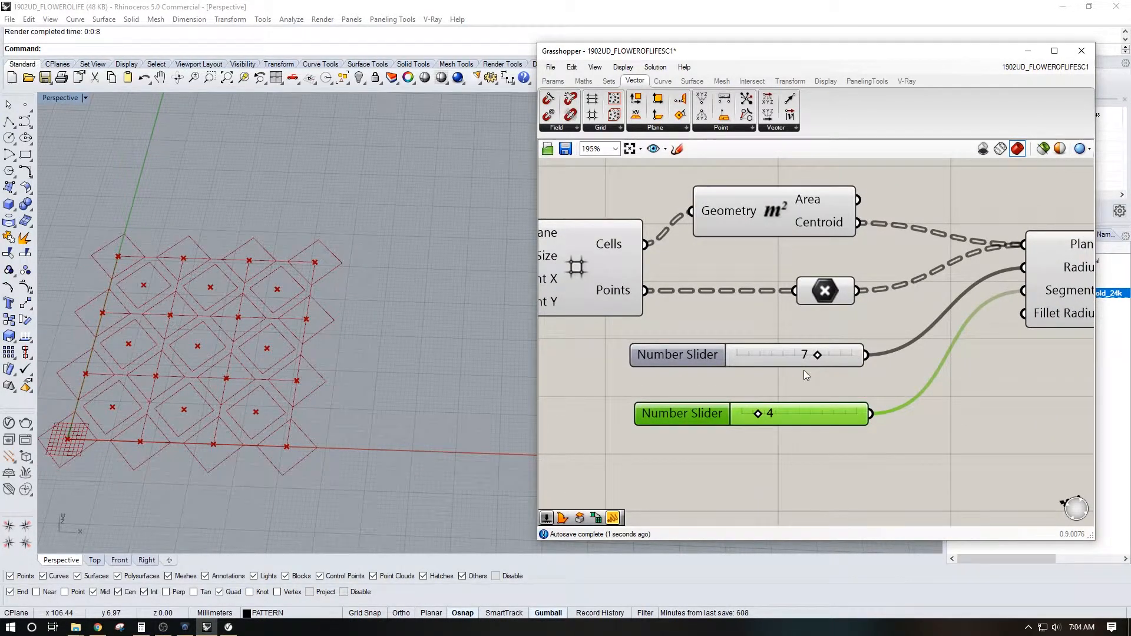
left_click_drag(758, 414, 774, 413)
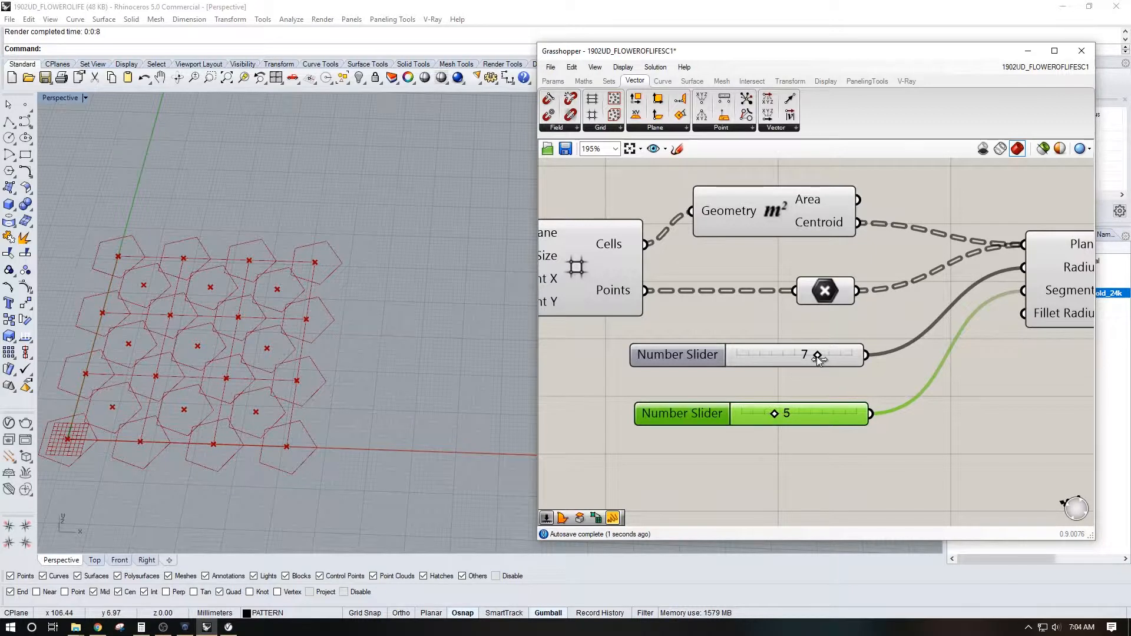
left_click_drag(818, 355, 840, 355)
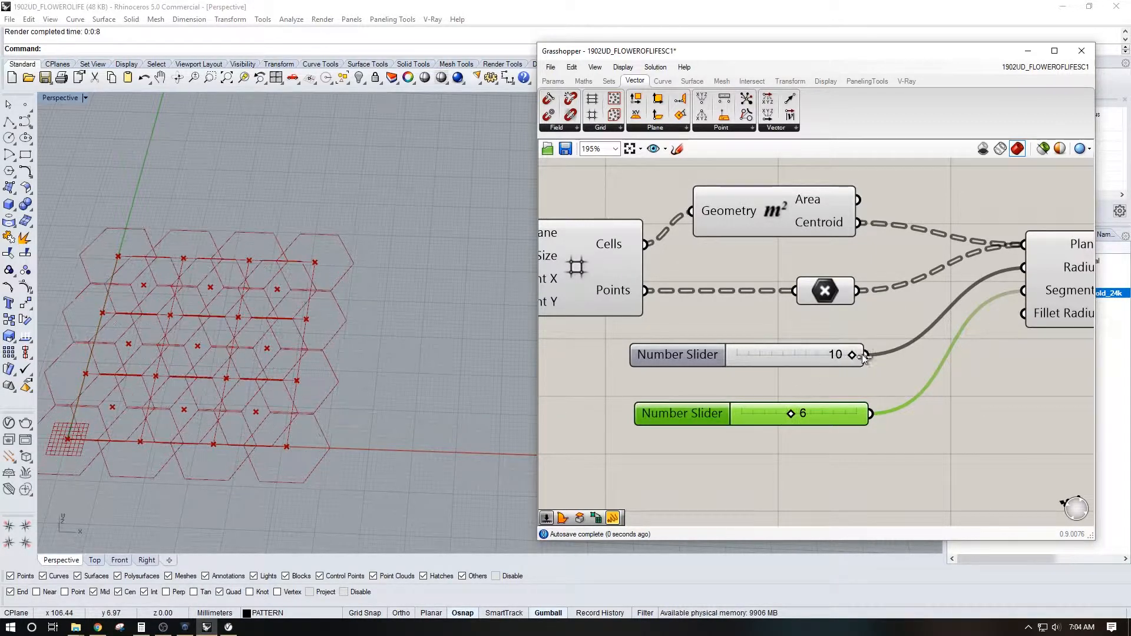
left_click_drag(850, 355, 815, 355)
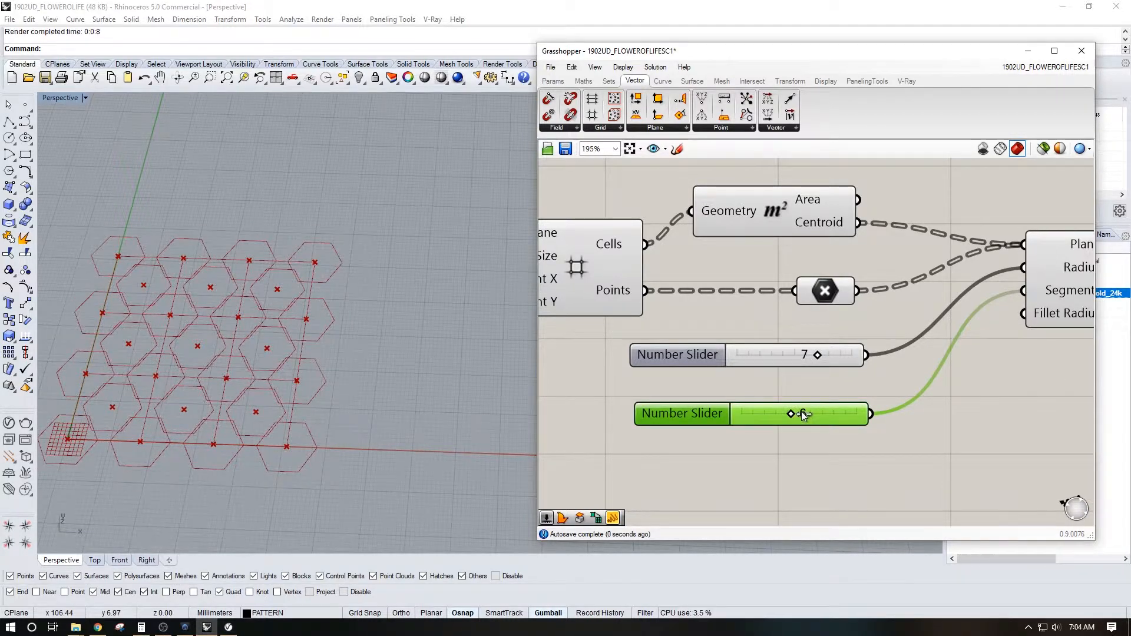
left_click_drag(790, 413, 812, 414)
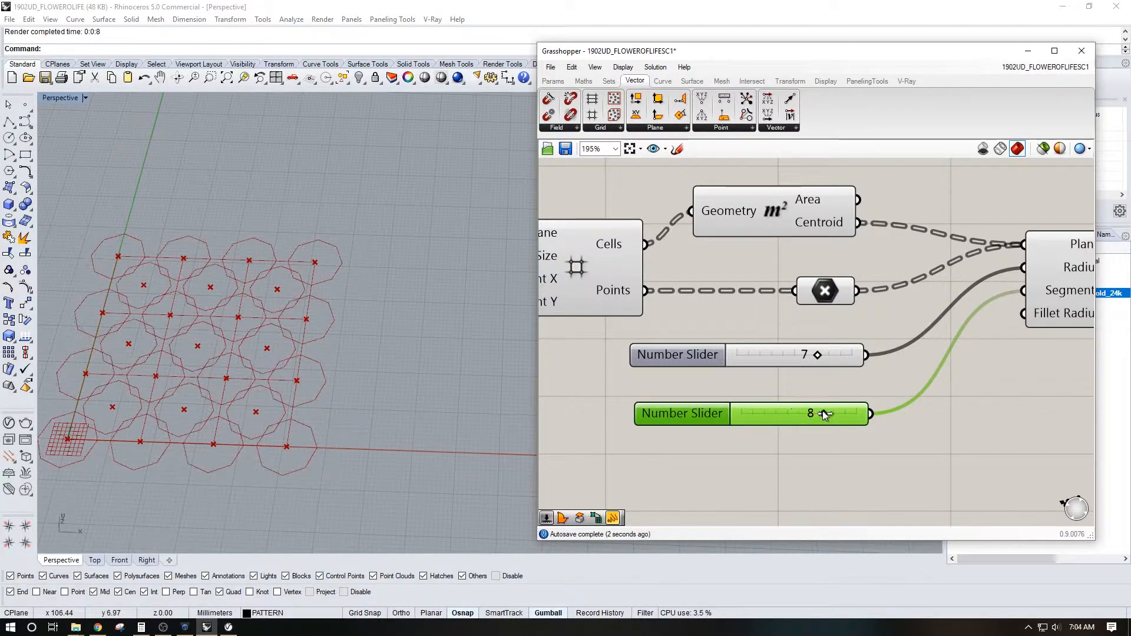
left_click_drag(819, 355, 805, 354)
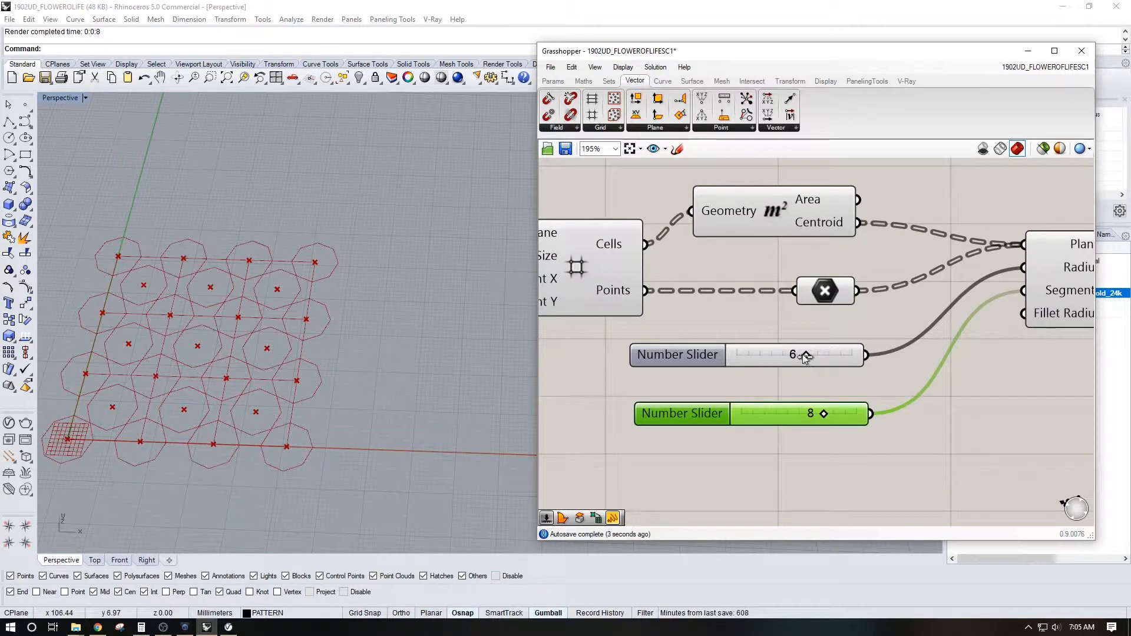
Step: Settle on ten-sided polygons of radius 9 that overlap their neighbours
left_click_drag(802, 355, 837, 354)
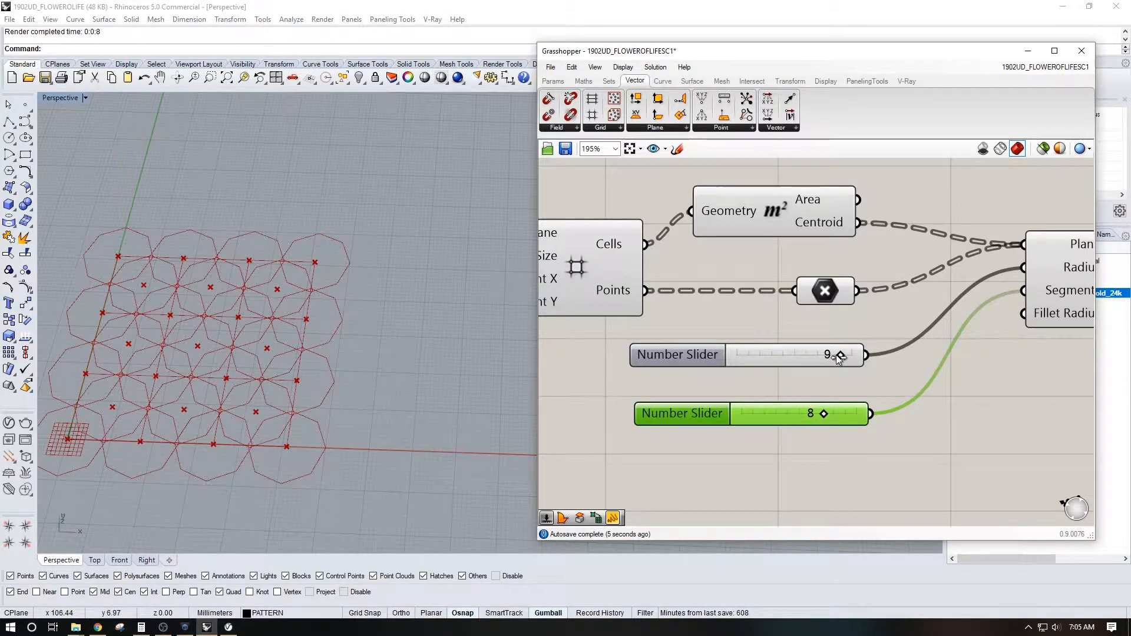
left_click_drag(839, 355, 851, 355)
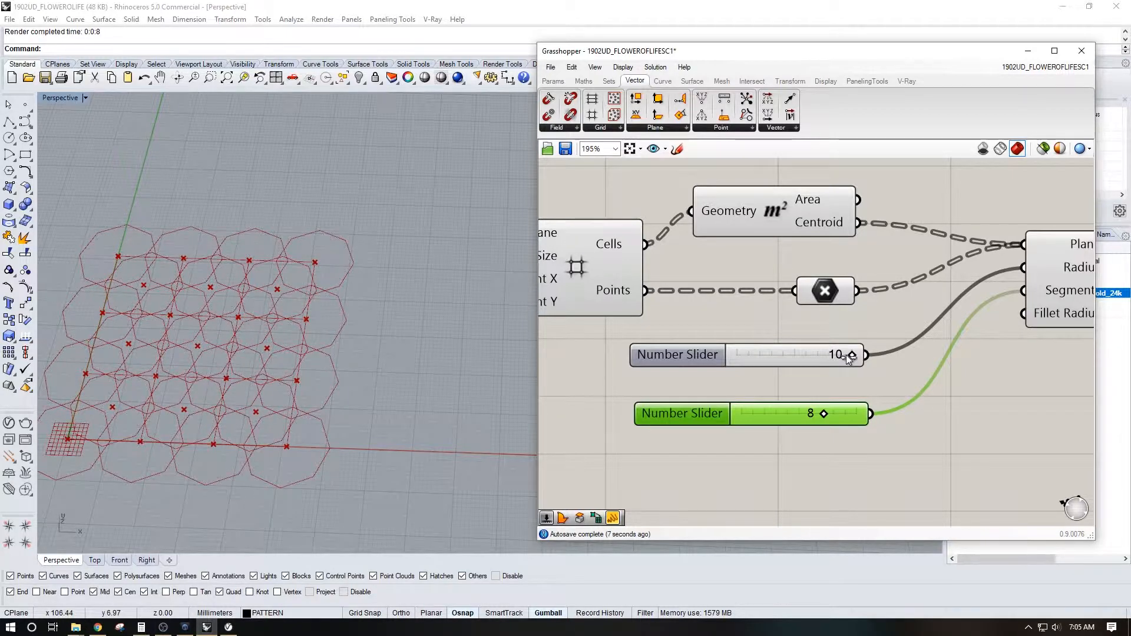
left_click_drag(847, 354, 816, 355)
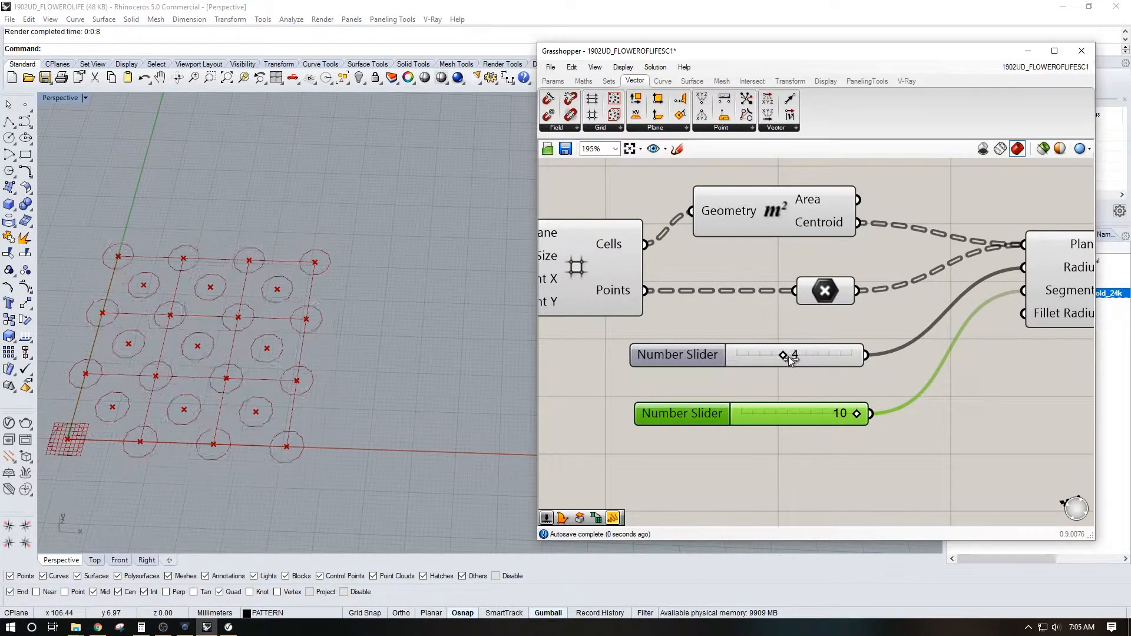
left_click_drag(783, 355, 839, 354)
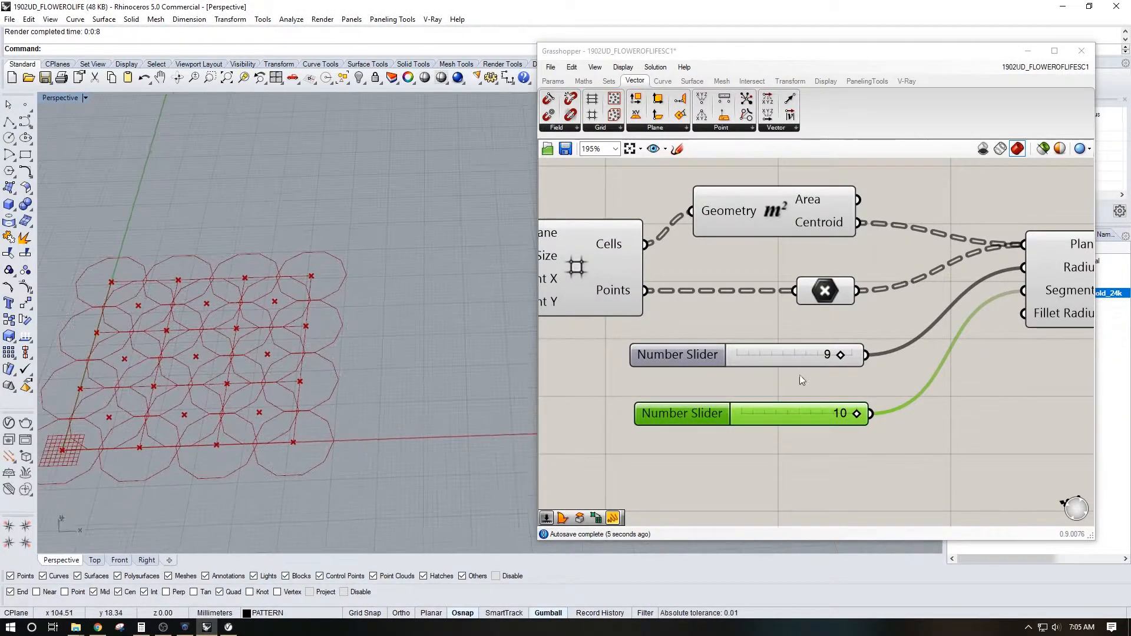
left_click_drag(859, 414, 819, 414)
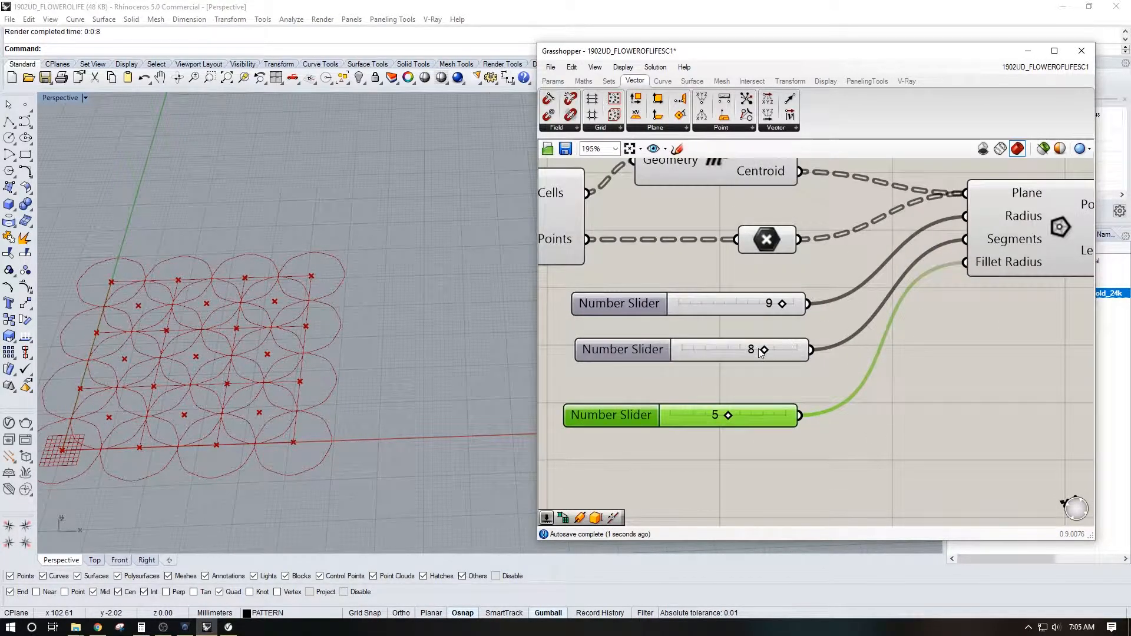
Step: Make the polygons radius-8 squares with a fillet radius of 3
left_click_drag(764, 350, 706, 350)
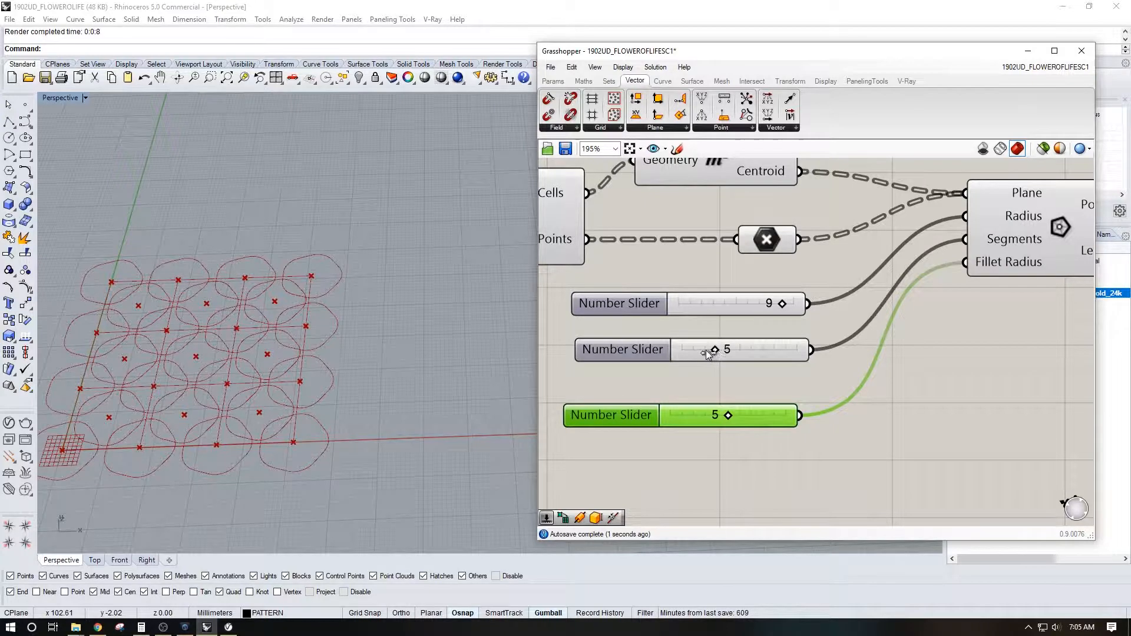
left_click_drag(728, 415, 707, 415)
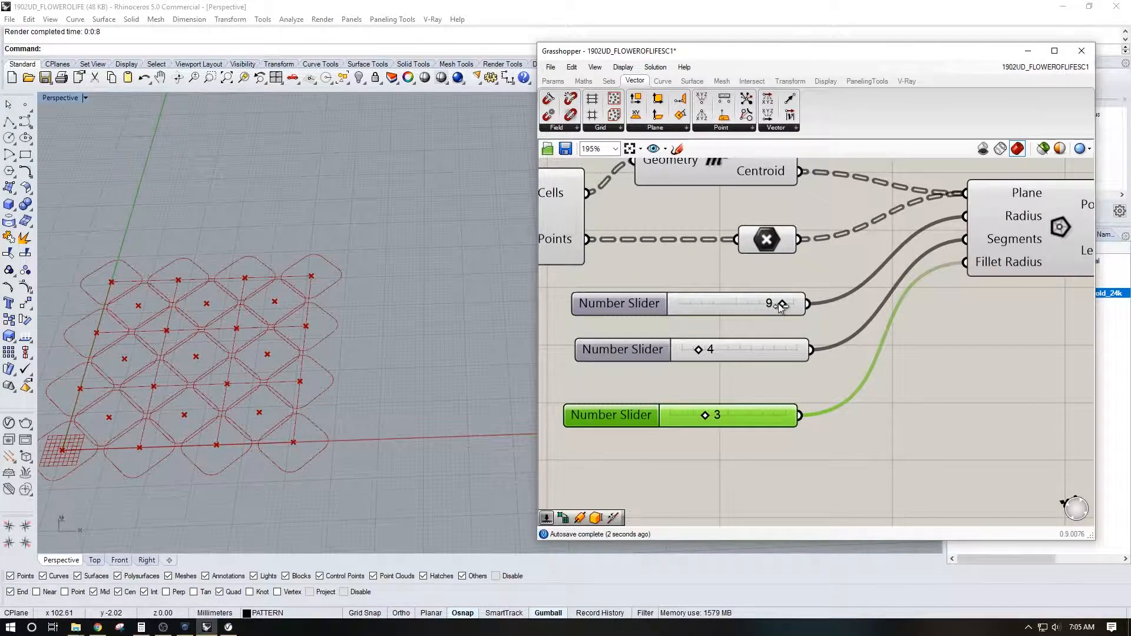
left_click_drag(782, 303, 771, 303)
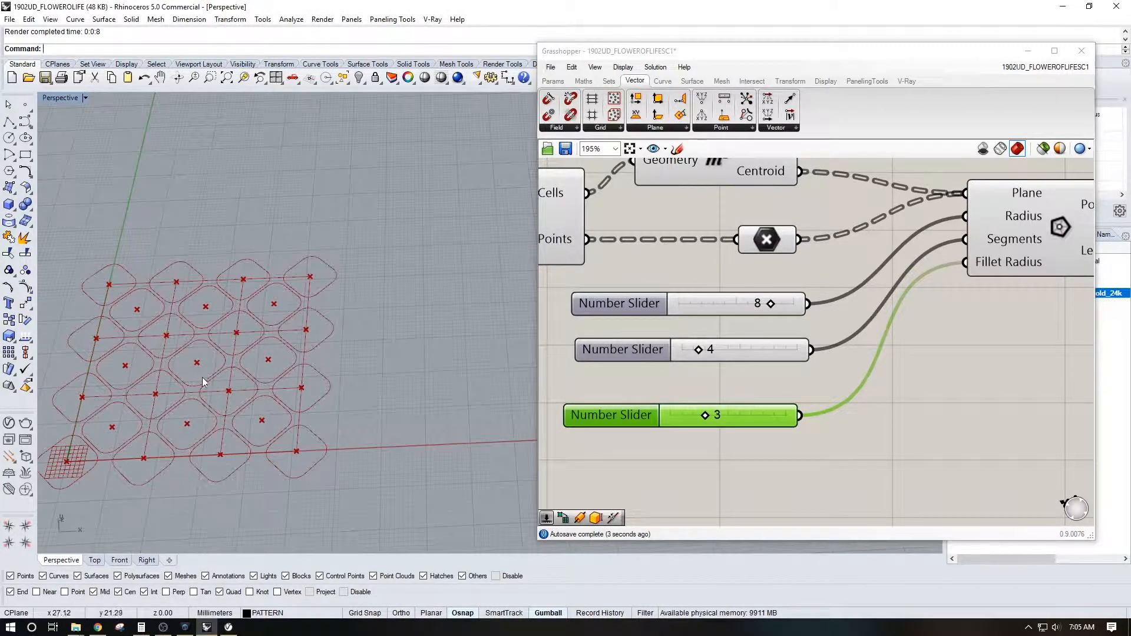
scroll("down", 3)
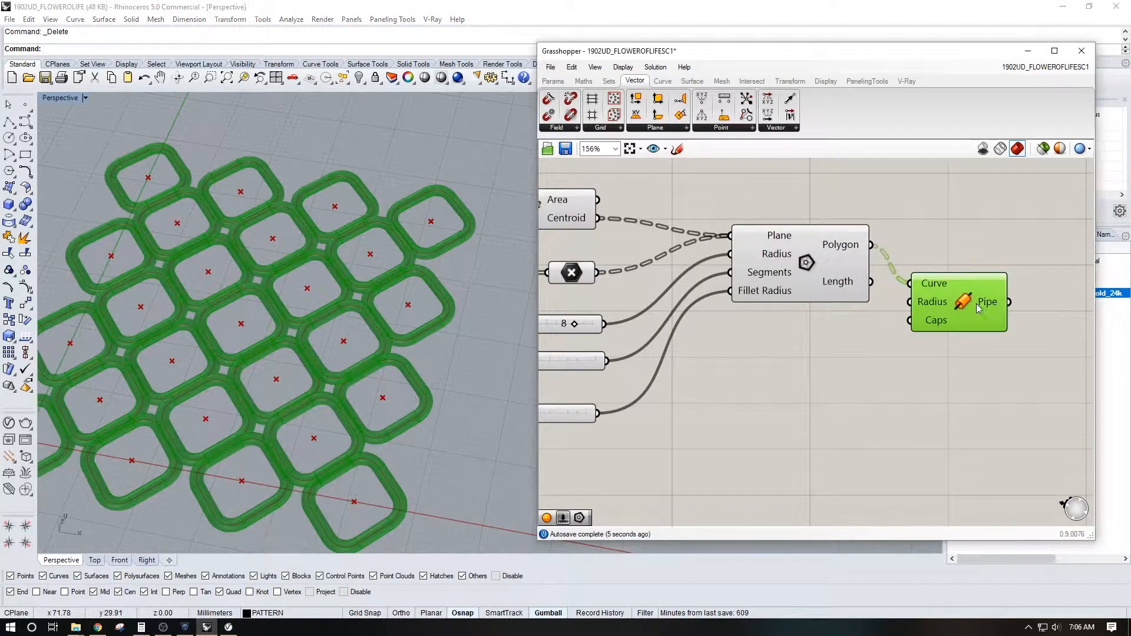
Step: Add an Extrude component in place of the deleted Pipe
type("EXTR")
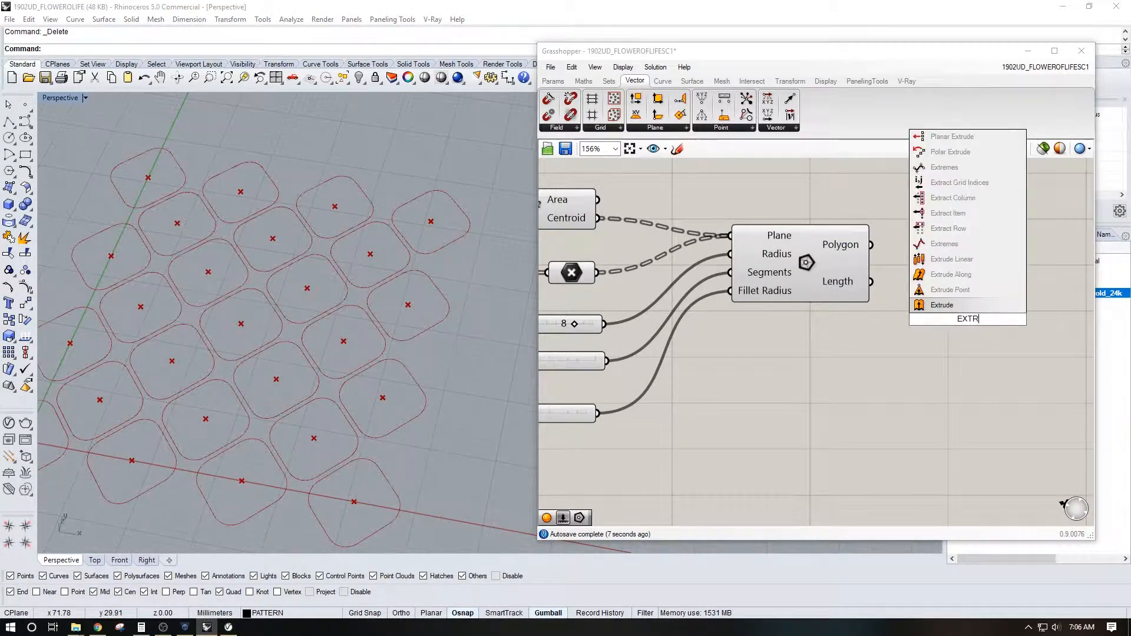
left_click(942, 304)
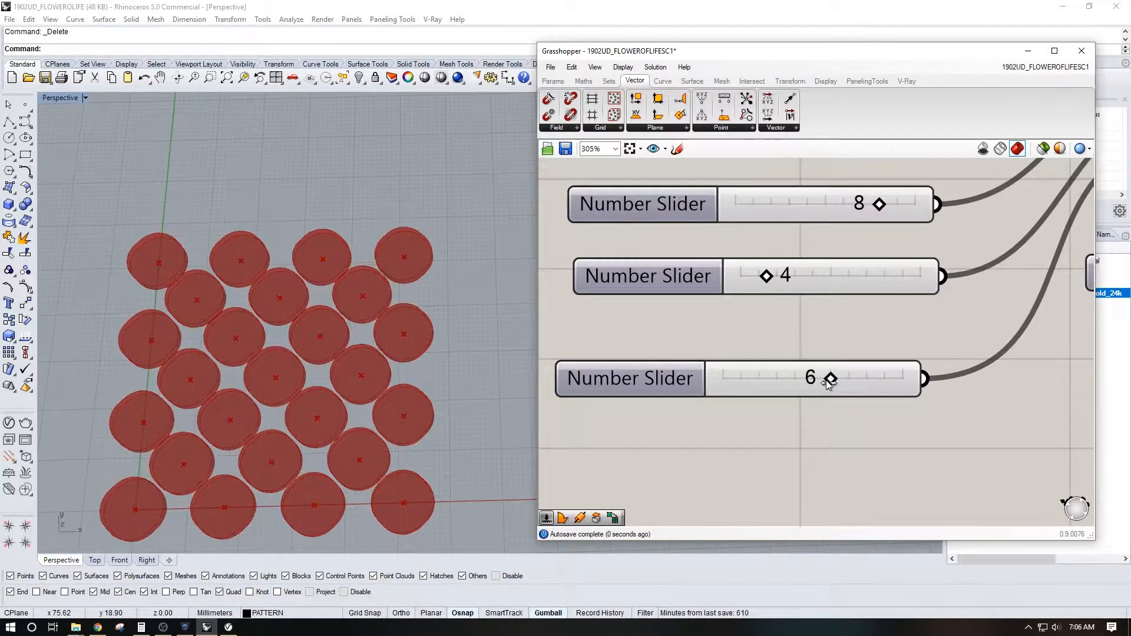
Step: Set fillet 2, six segments and radius 10 so the hexagonal solids overlap
left_click_drag(828, 378, 755, 379)
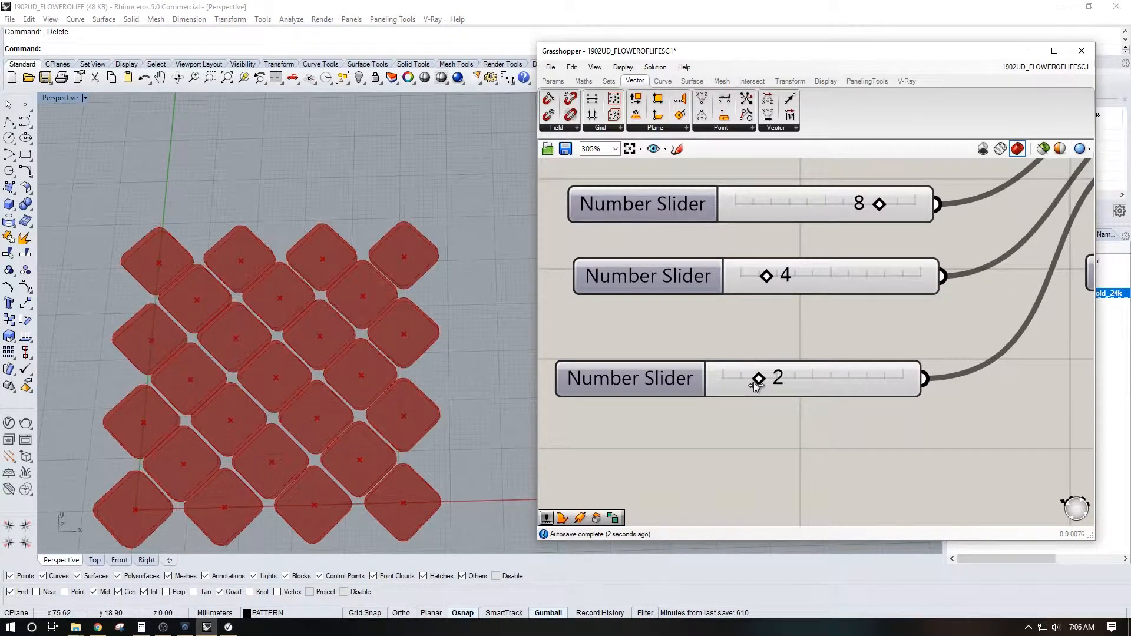
left_click_drag(765, 276, 817, 276)
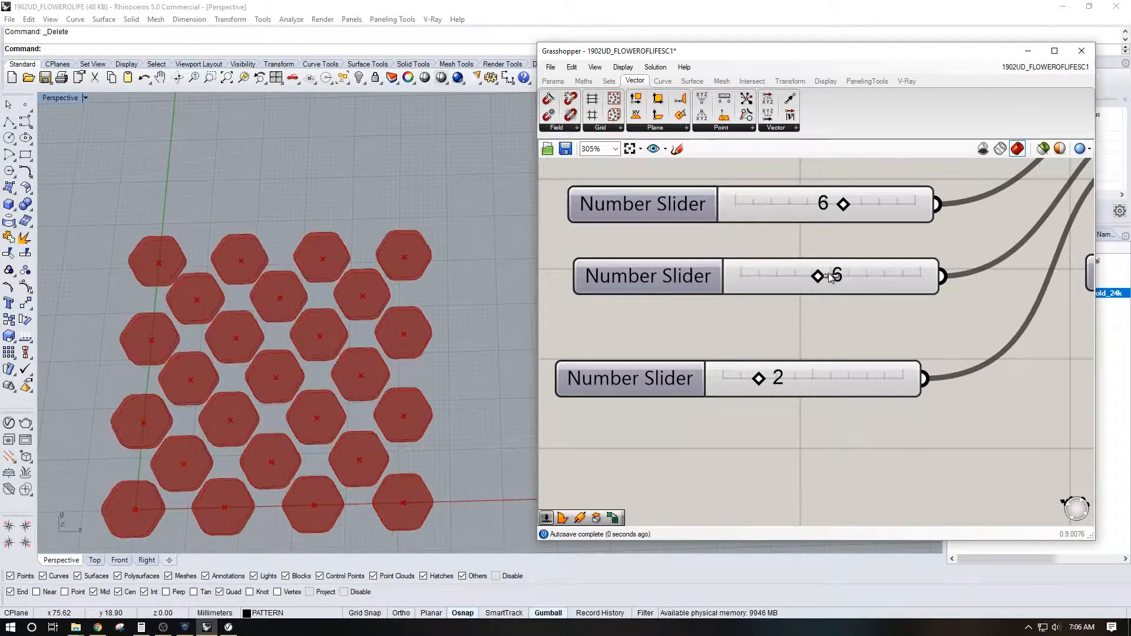
left_click_drag(840, 204, 917, 204)
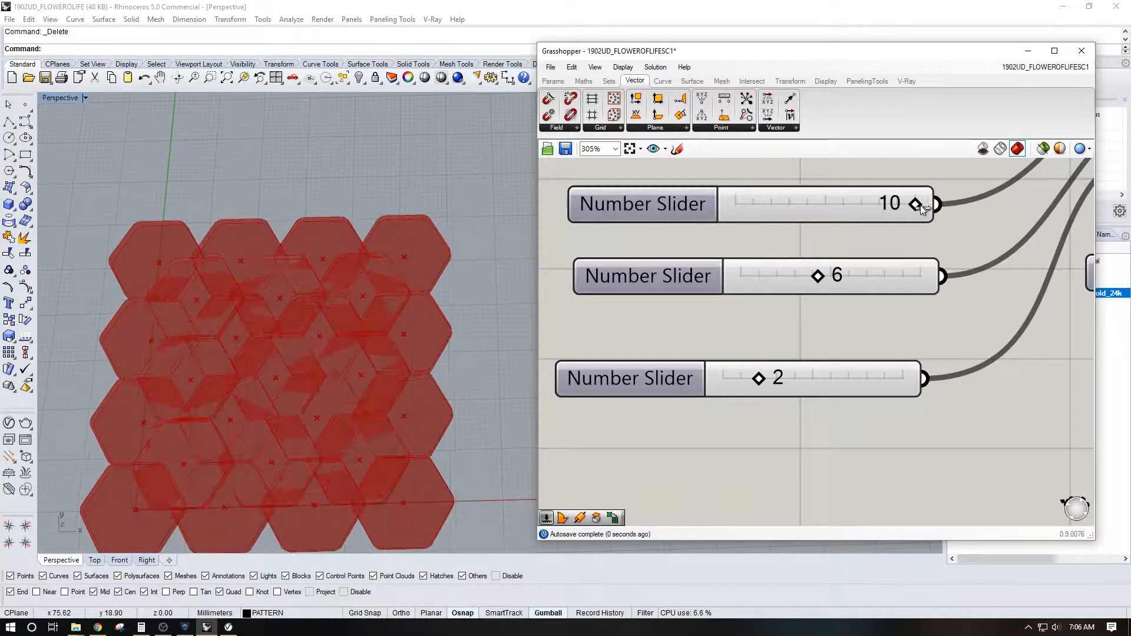
left_click_drag(928, 204, 898, 204)
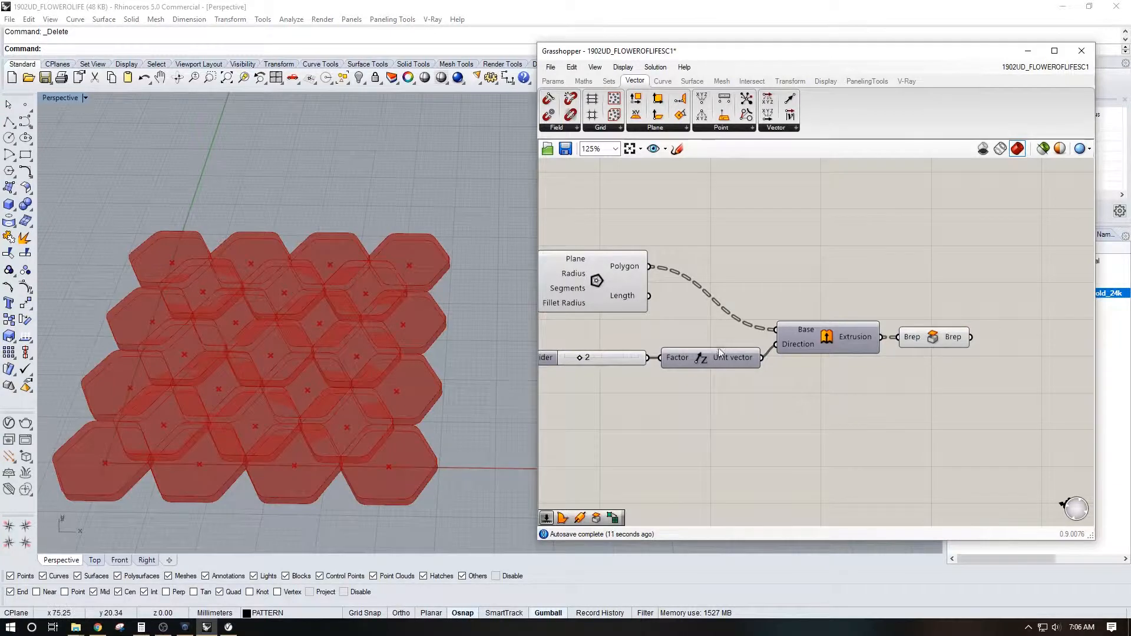
scroll("down", 3)
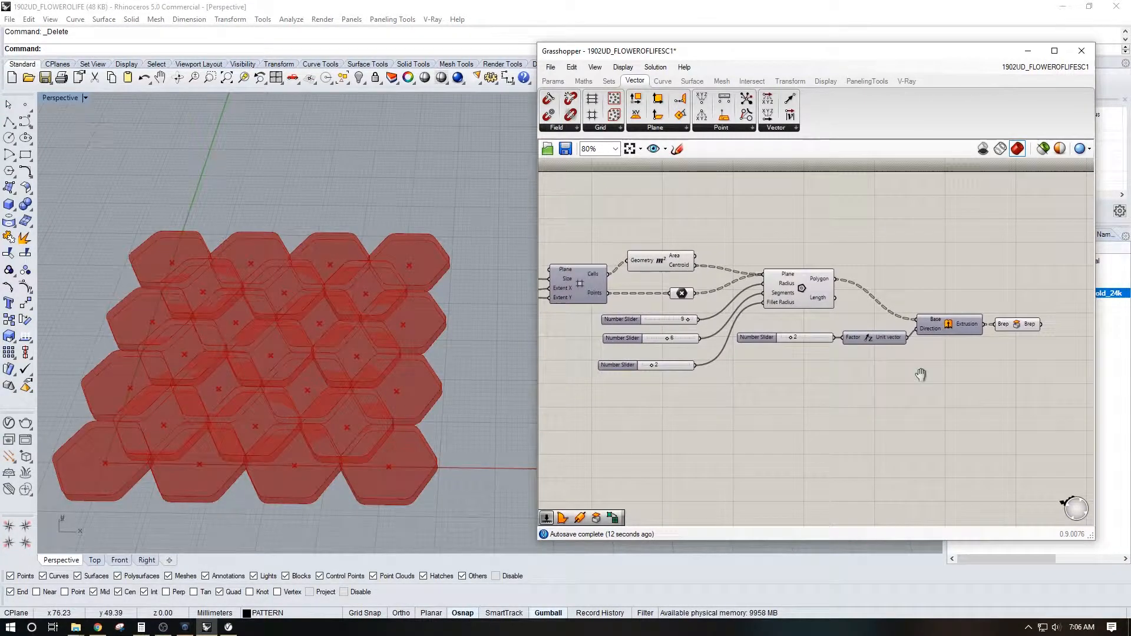